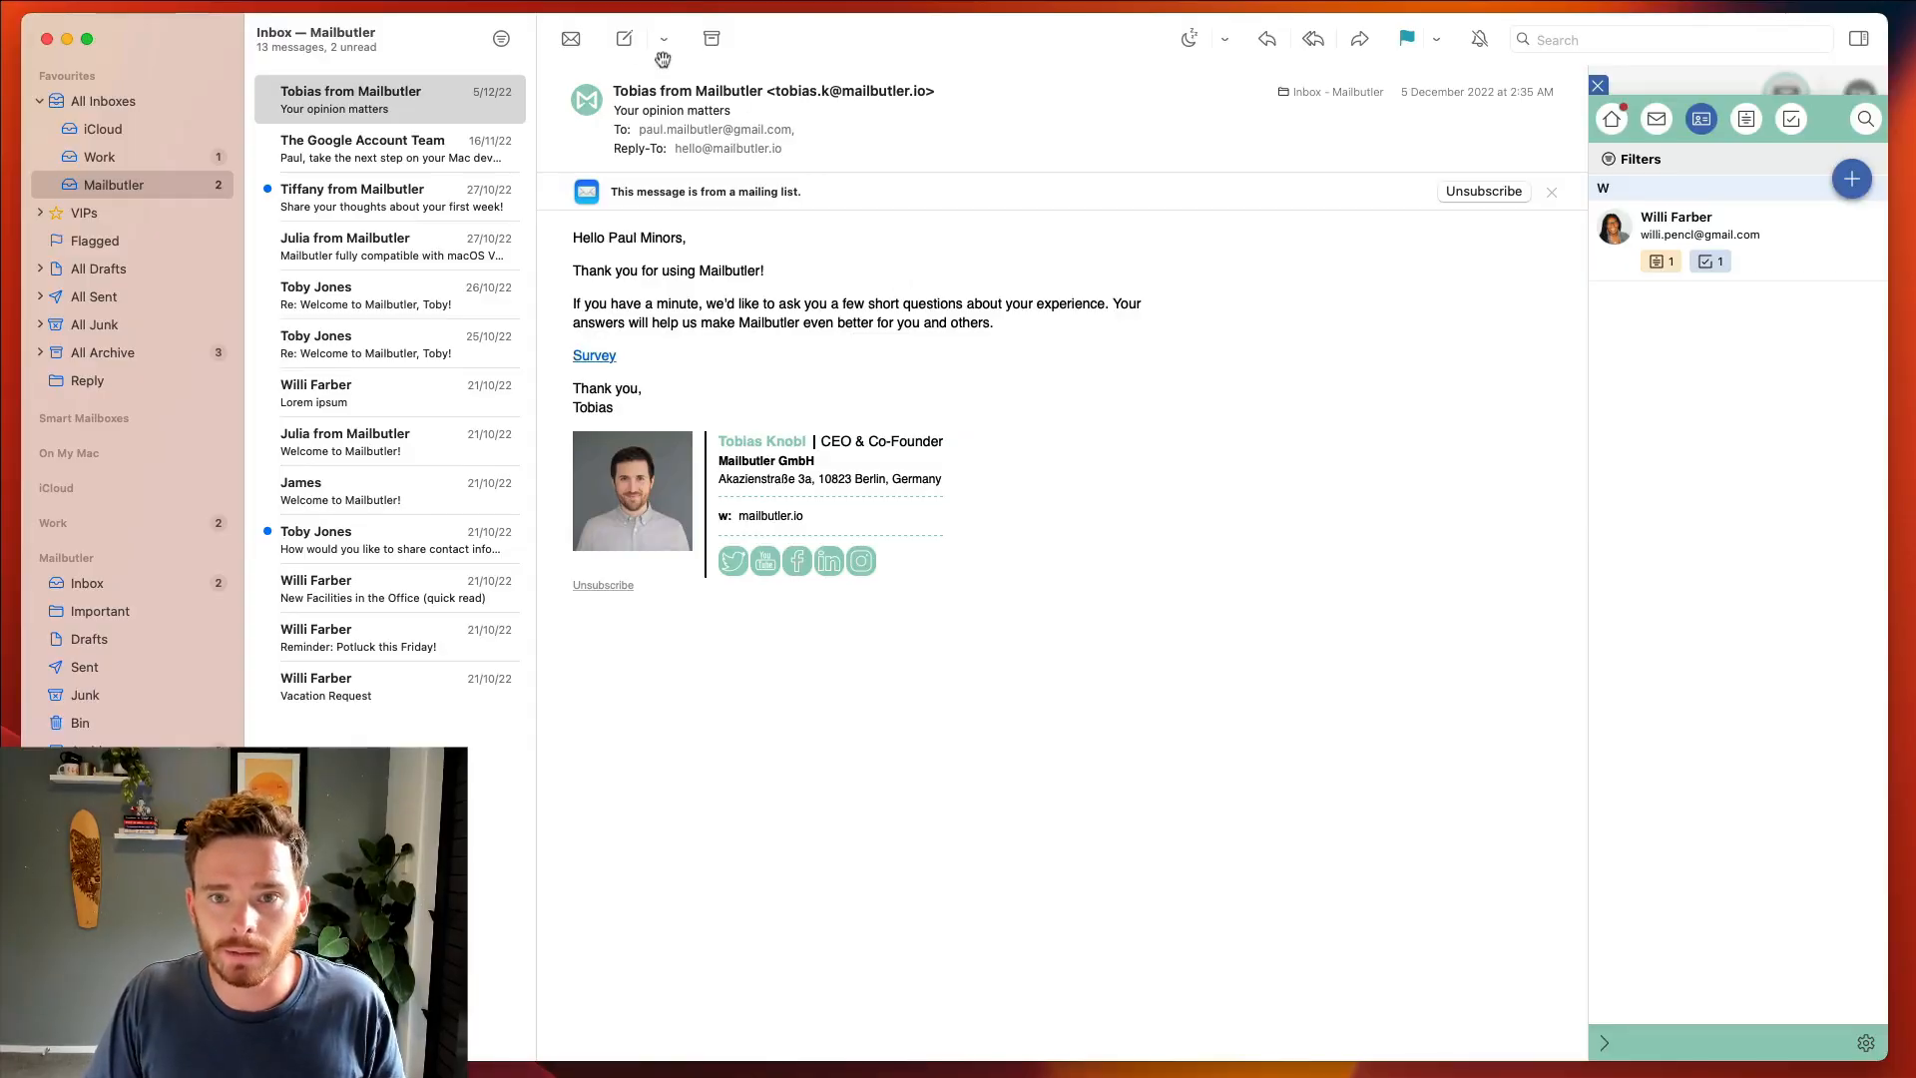
Step: Compose a new email, fill it with the Sales Email template and start addressing it to 'will'
{"action": "left_click", "coordinate": [622, 38]}
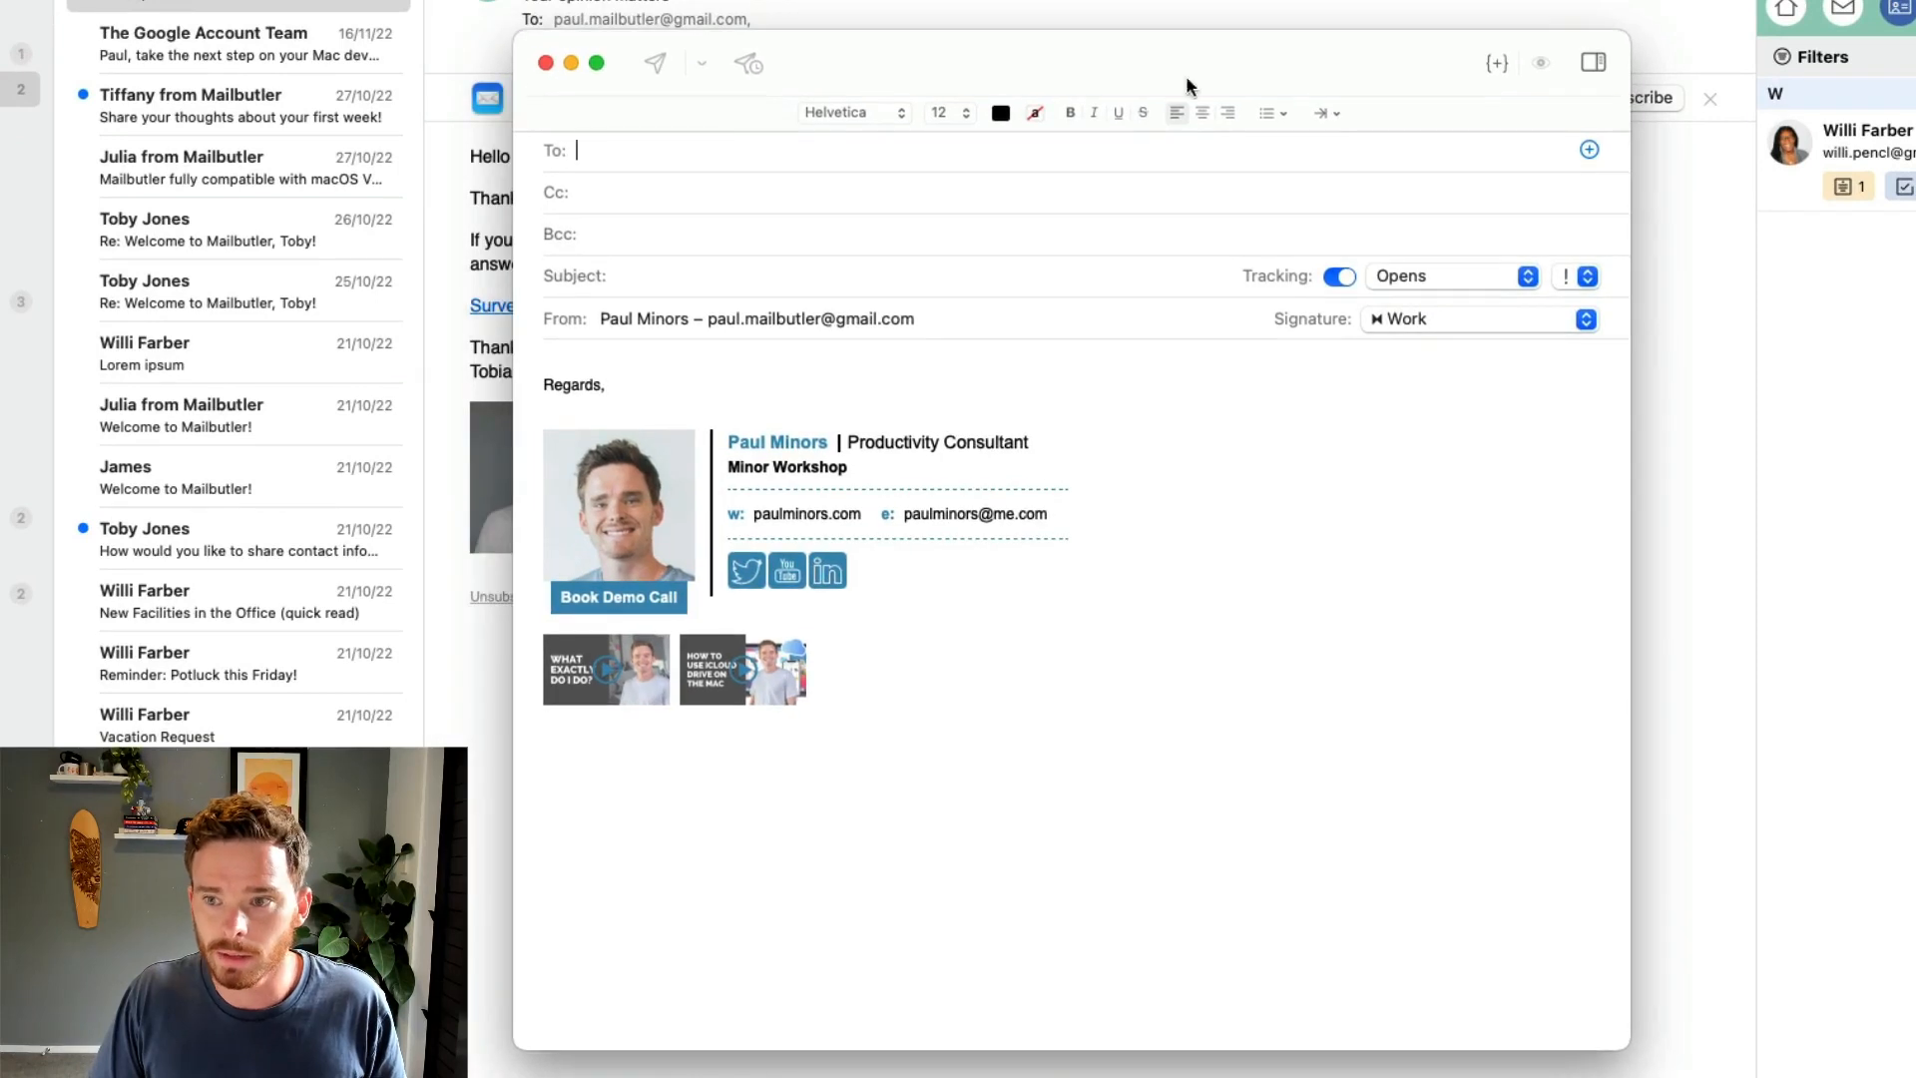
{"action": "mouse_move", "coordinate": [1495, 62]}
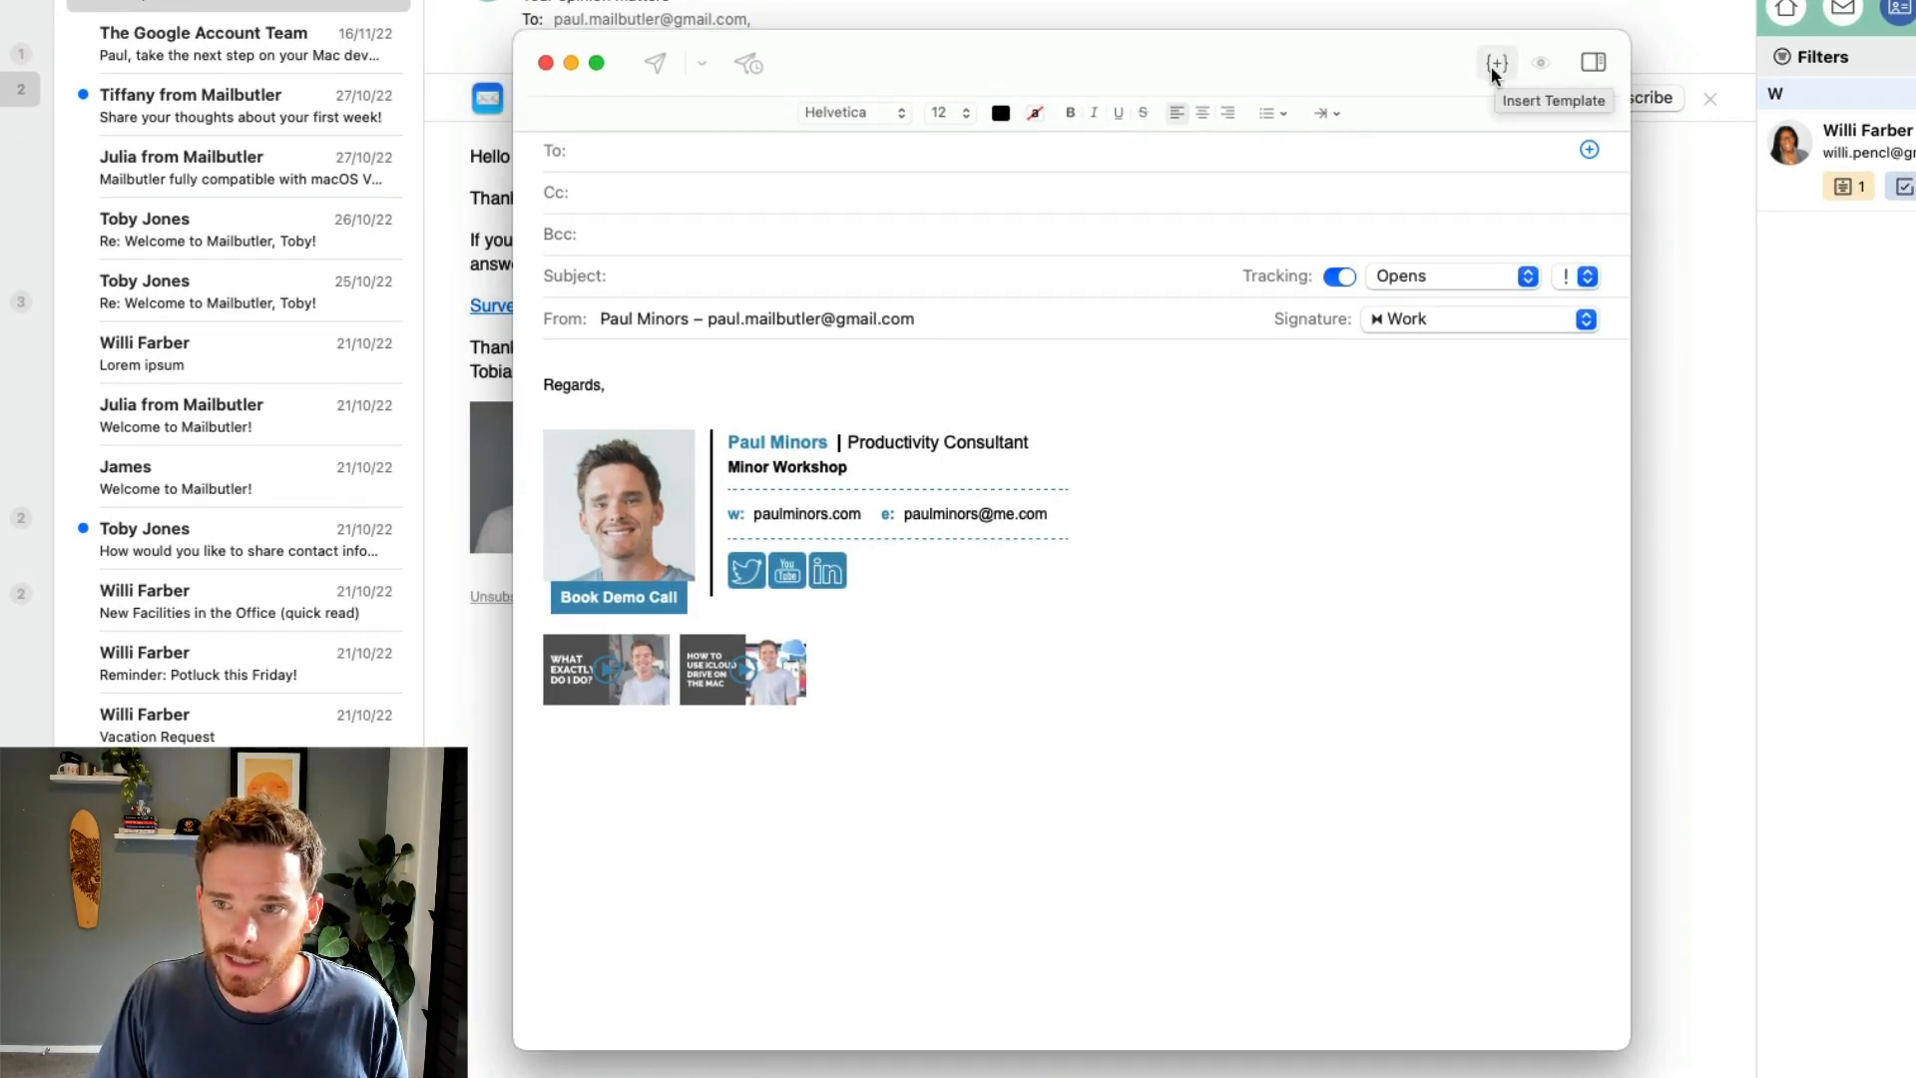
{"action": "left_click", "coordinate": [1495, 62]}
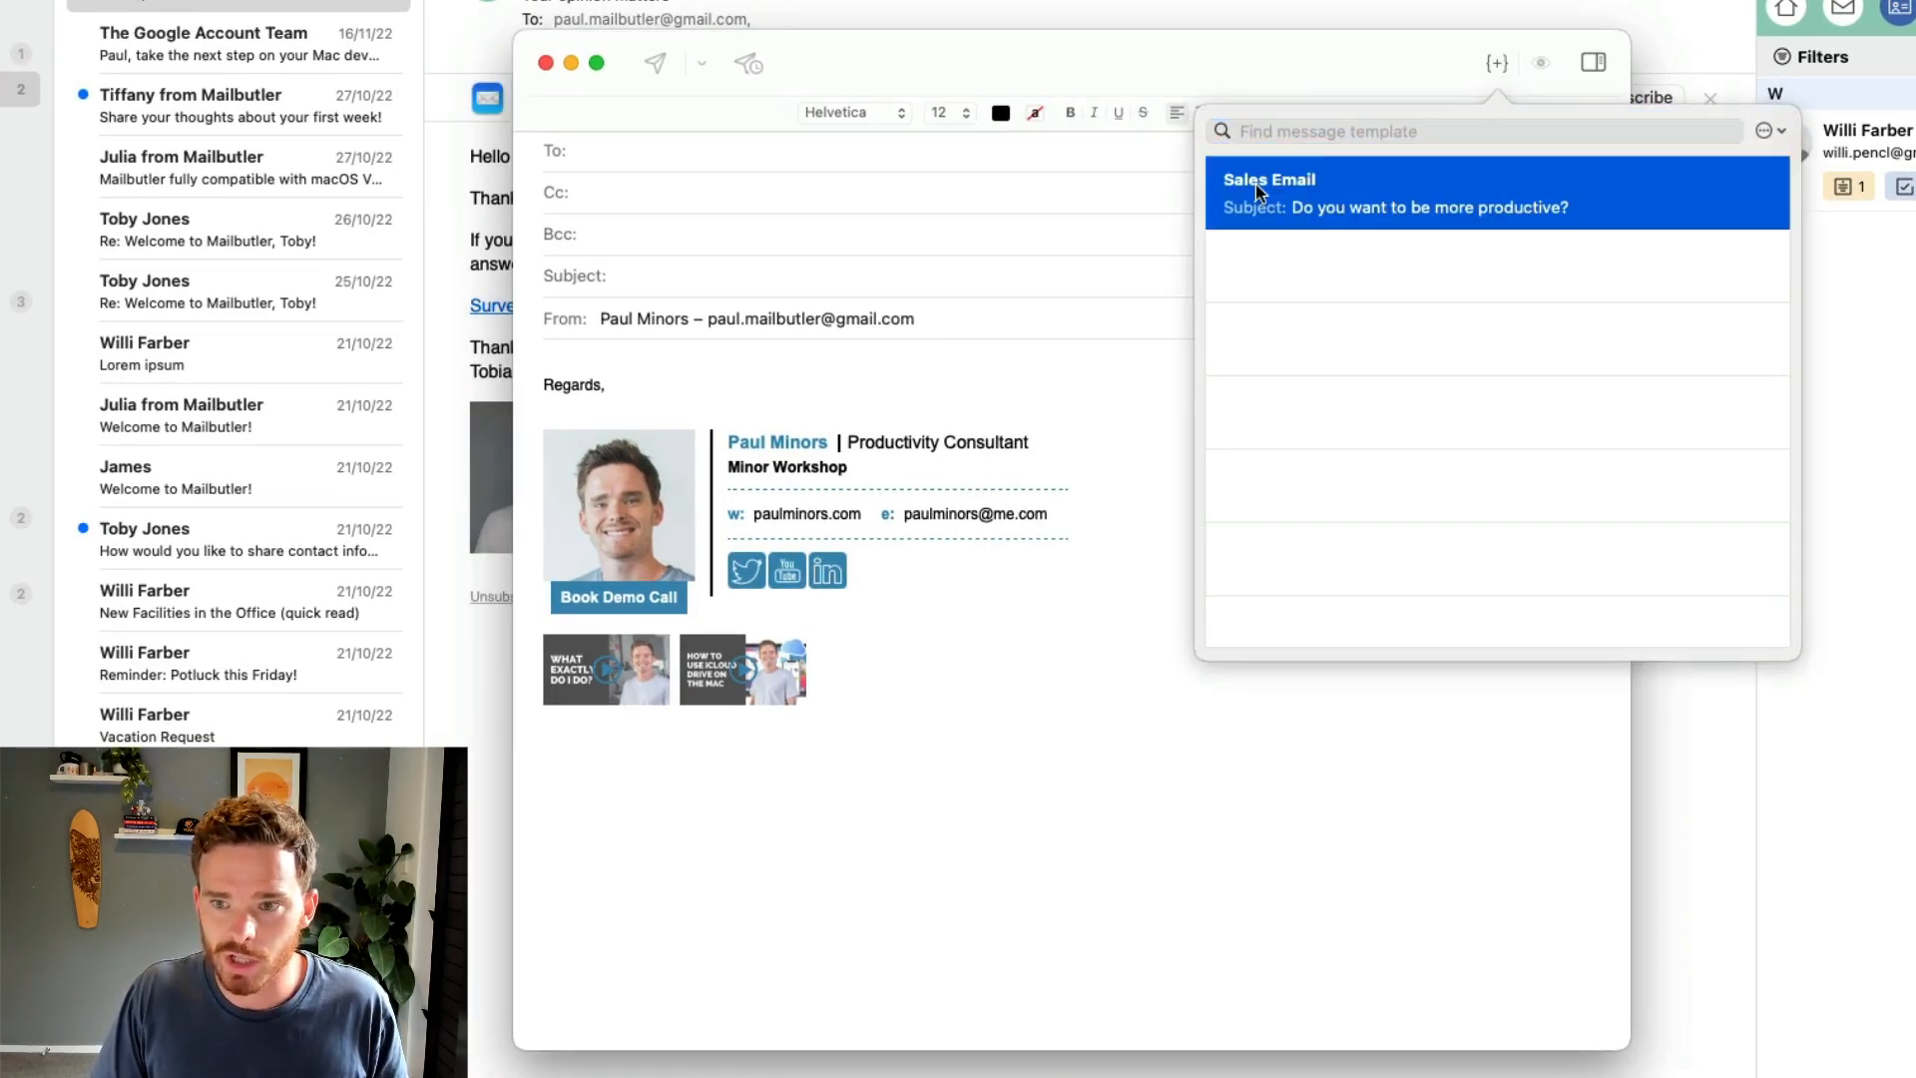
{"action": "left_click", "coordinate": [1270, 179]}
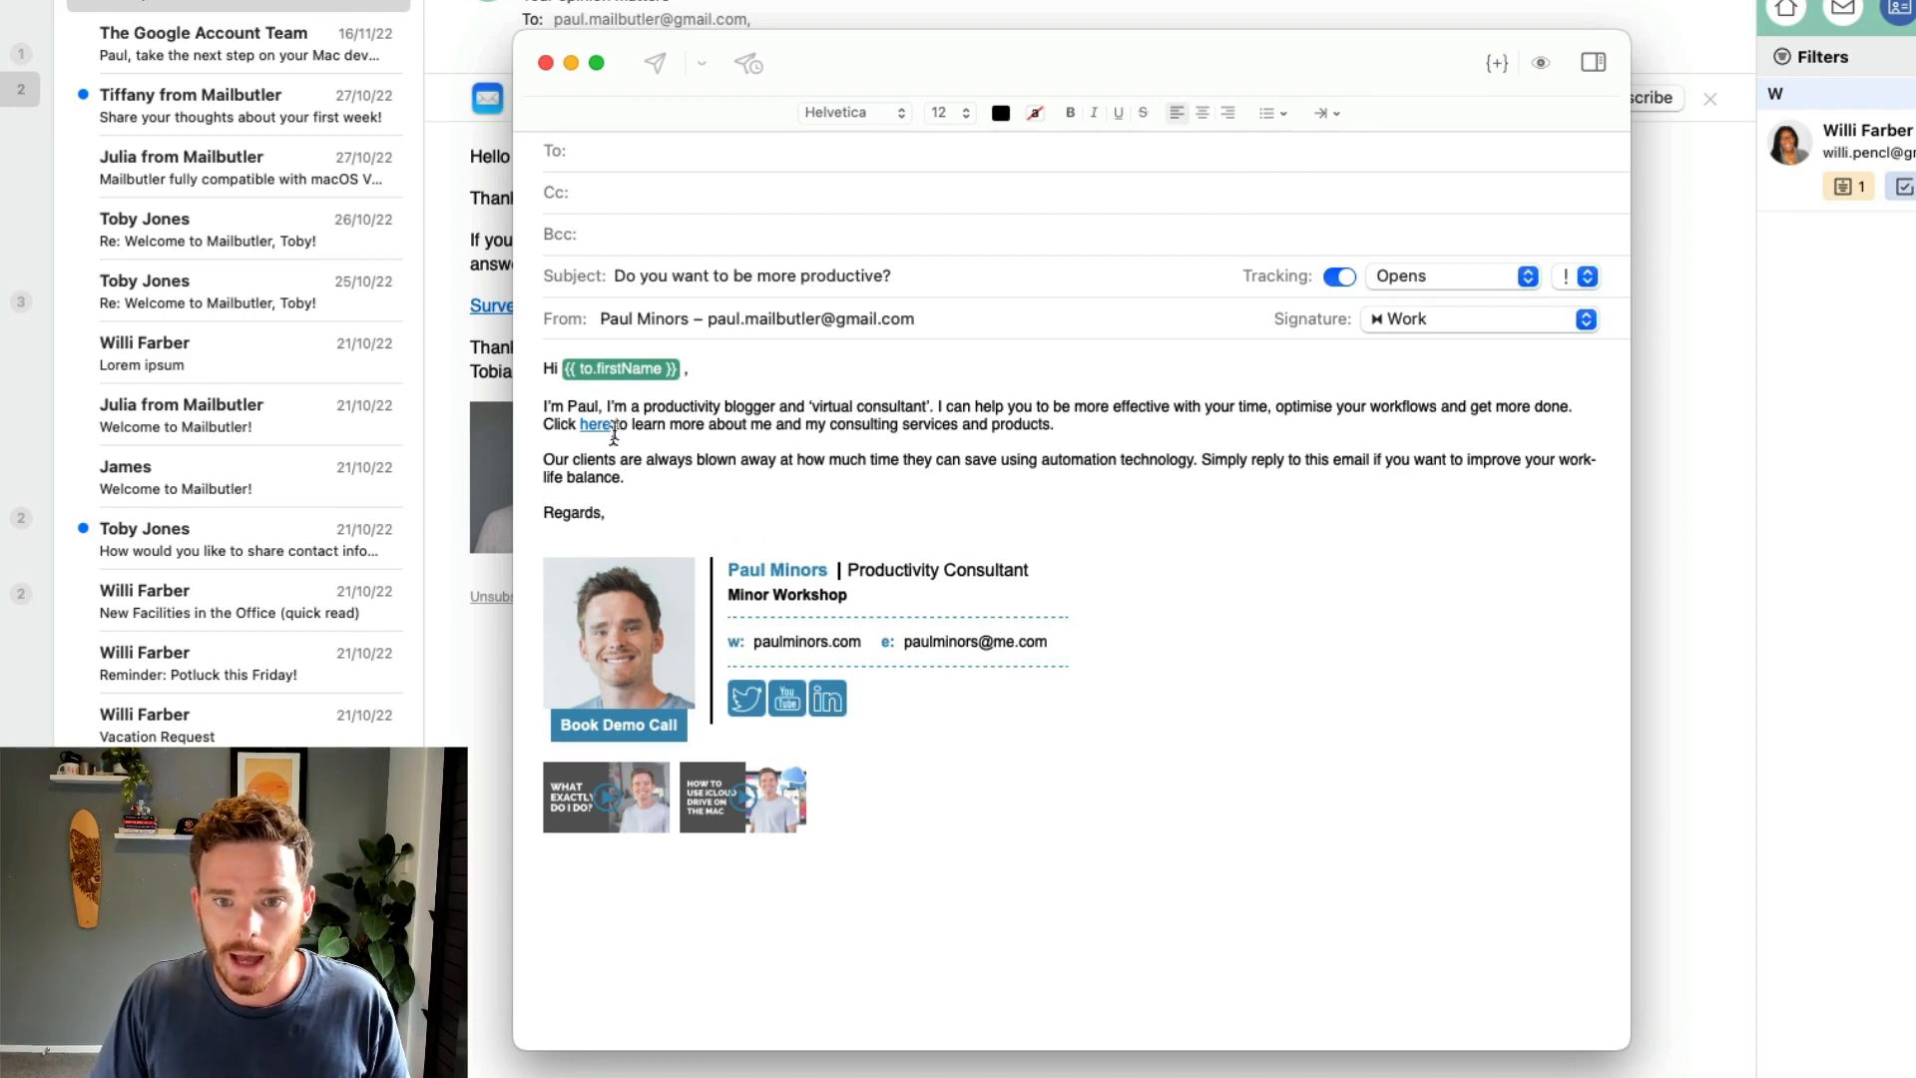
{"action": "type", "text": "will"}
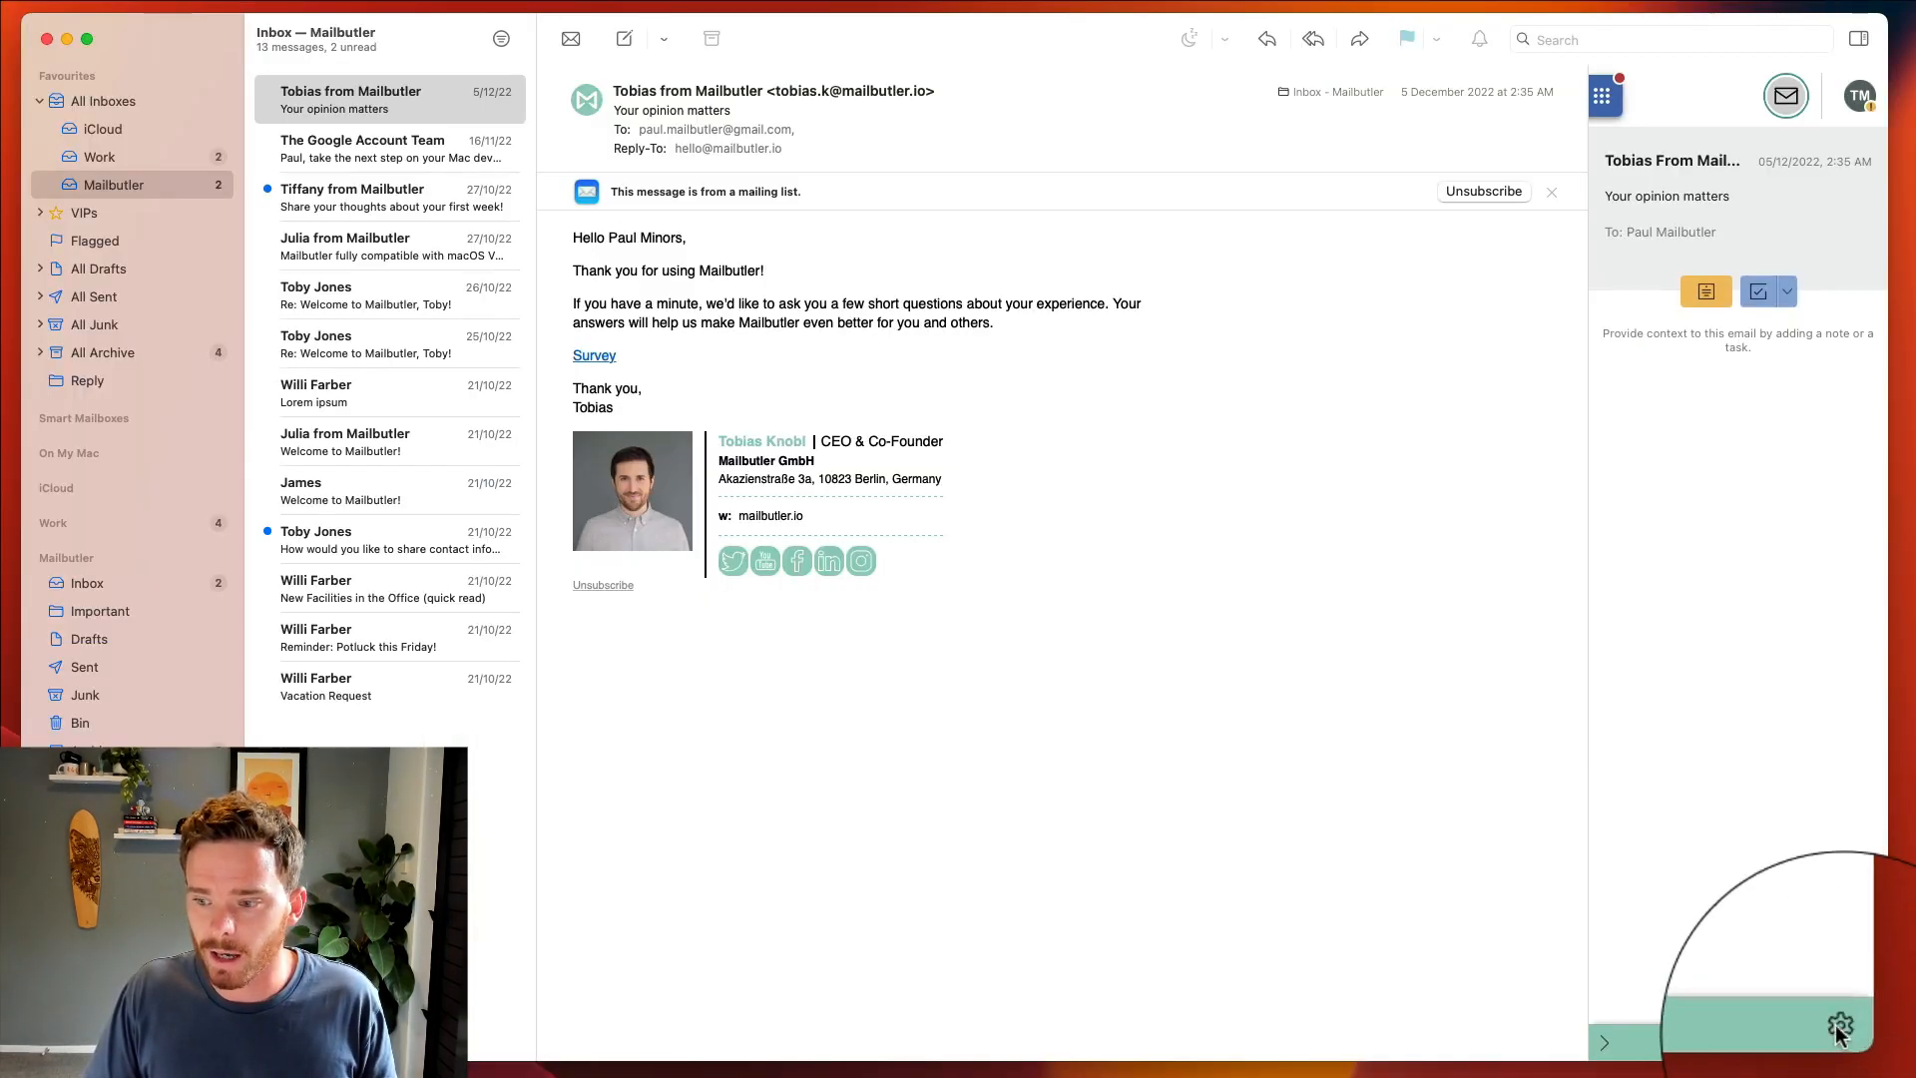
Step: Bring up Mailbutler's Account Configuration on the Templates page listing Sales Email
{"action": "left_click", "coordinate": [1840, 1024]}
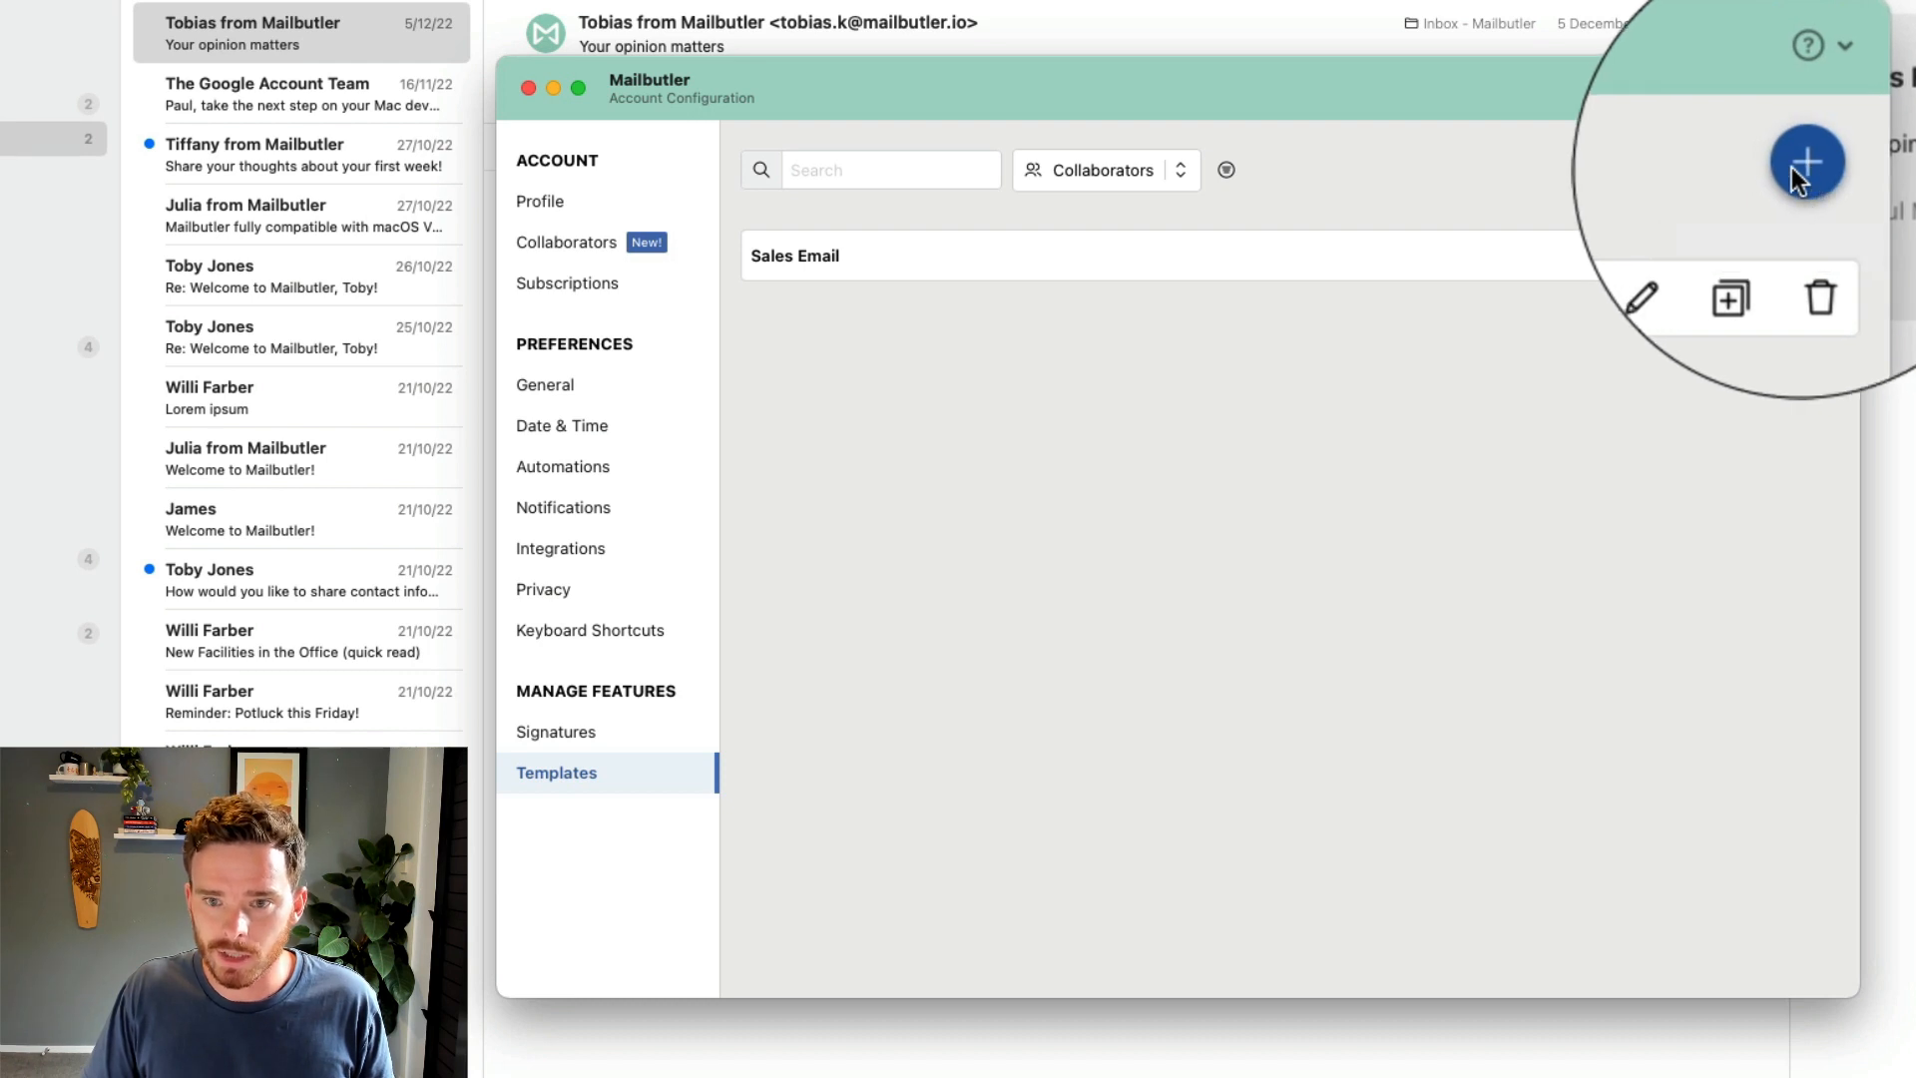
Step: Create the Quote template with subject 'Your quote is ready!' and a body starting 'Hi'
{"action": "left_click", "coordinate": [1810, 162]}
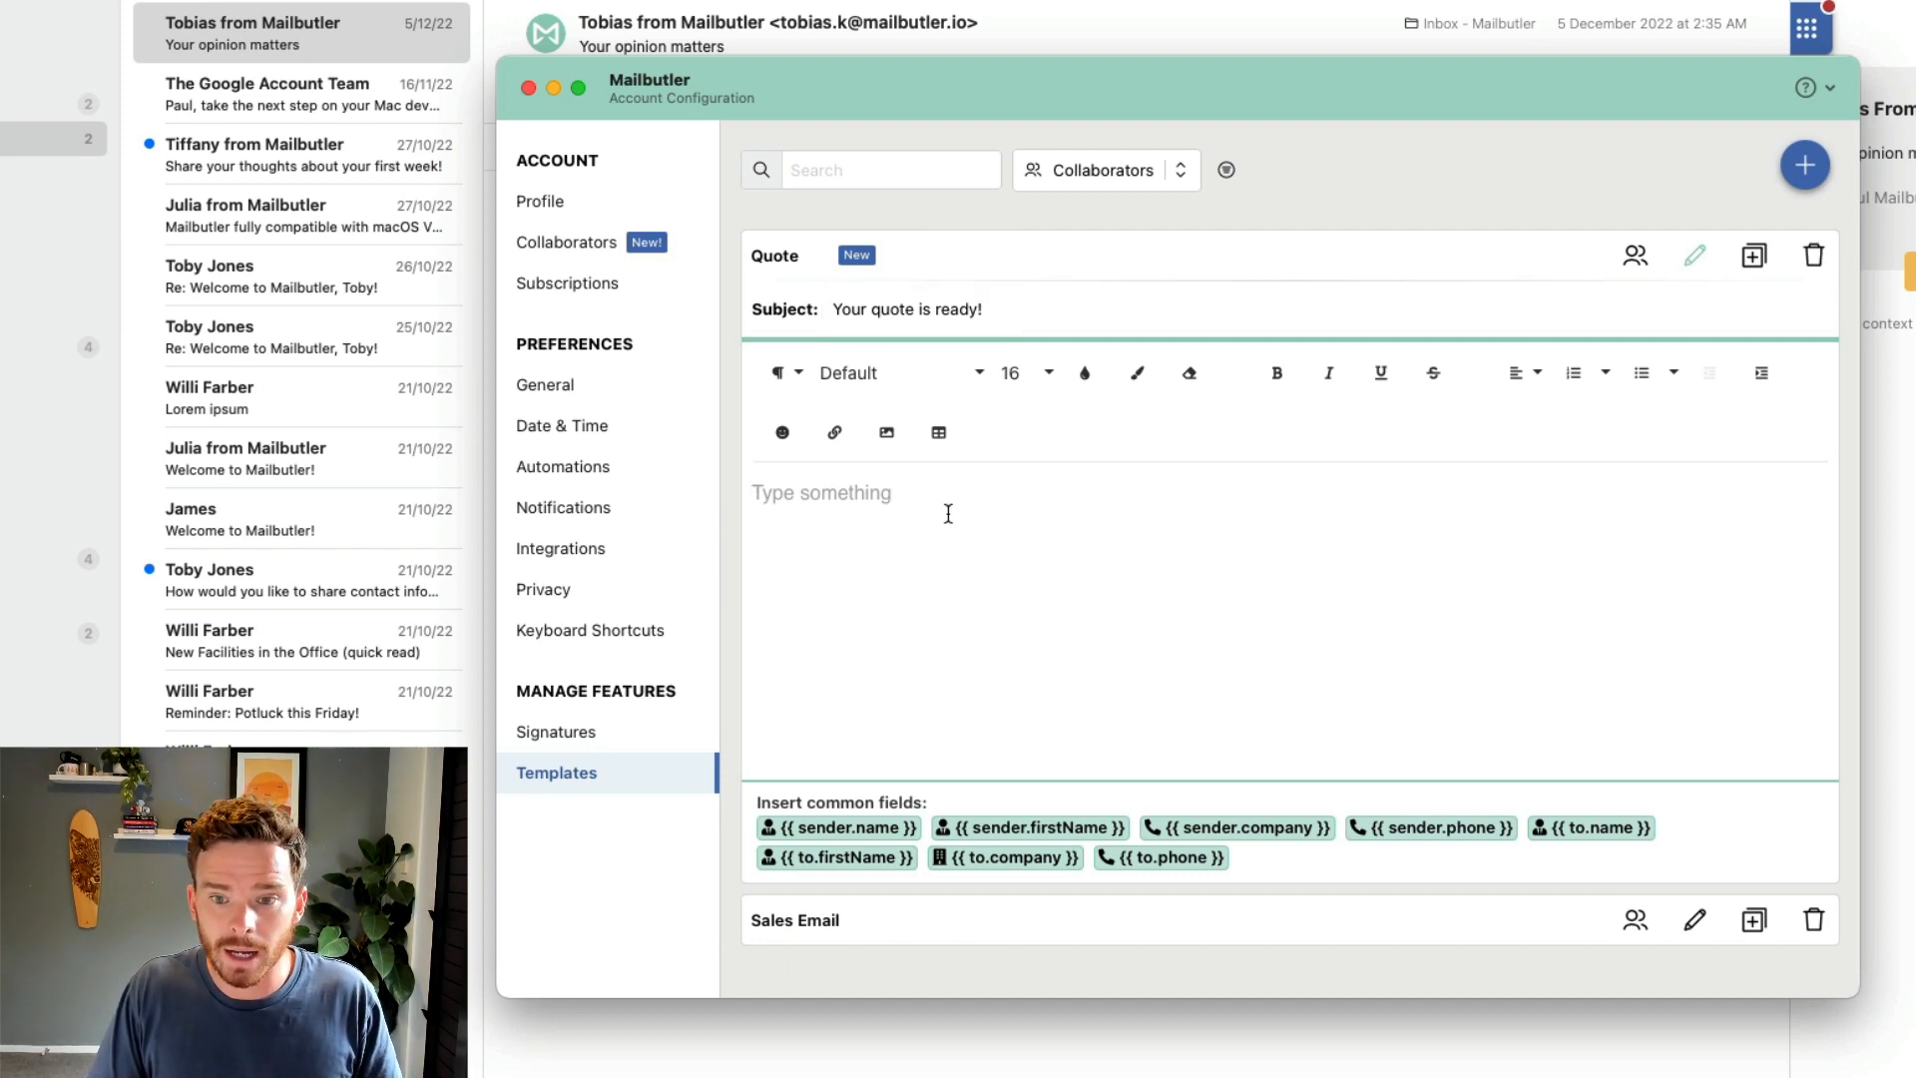
{"action": "type", "text": "Hi"}
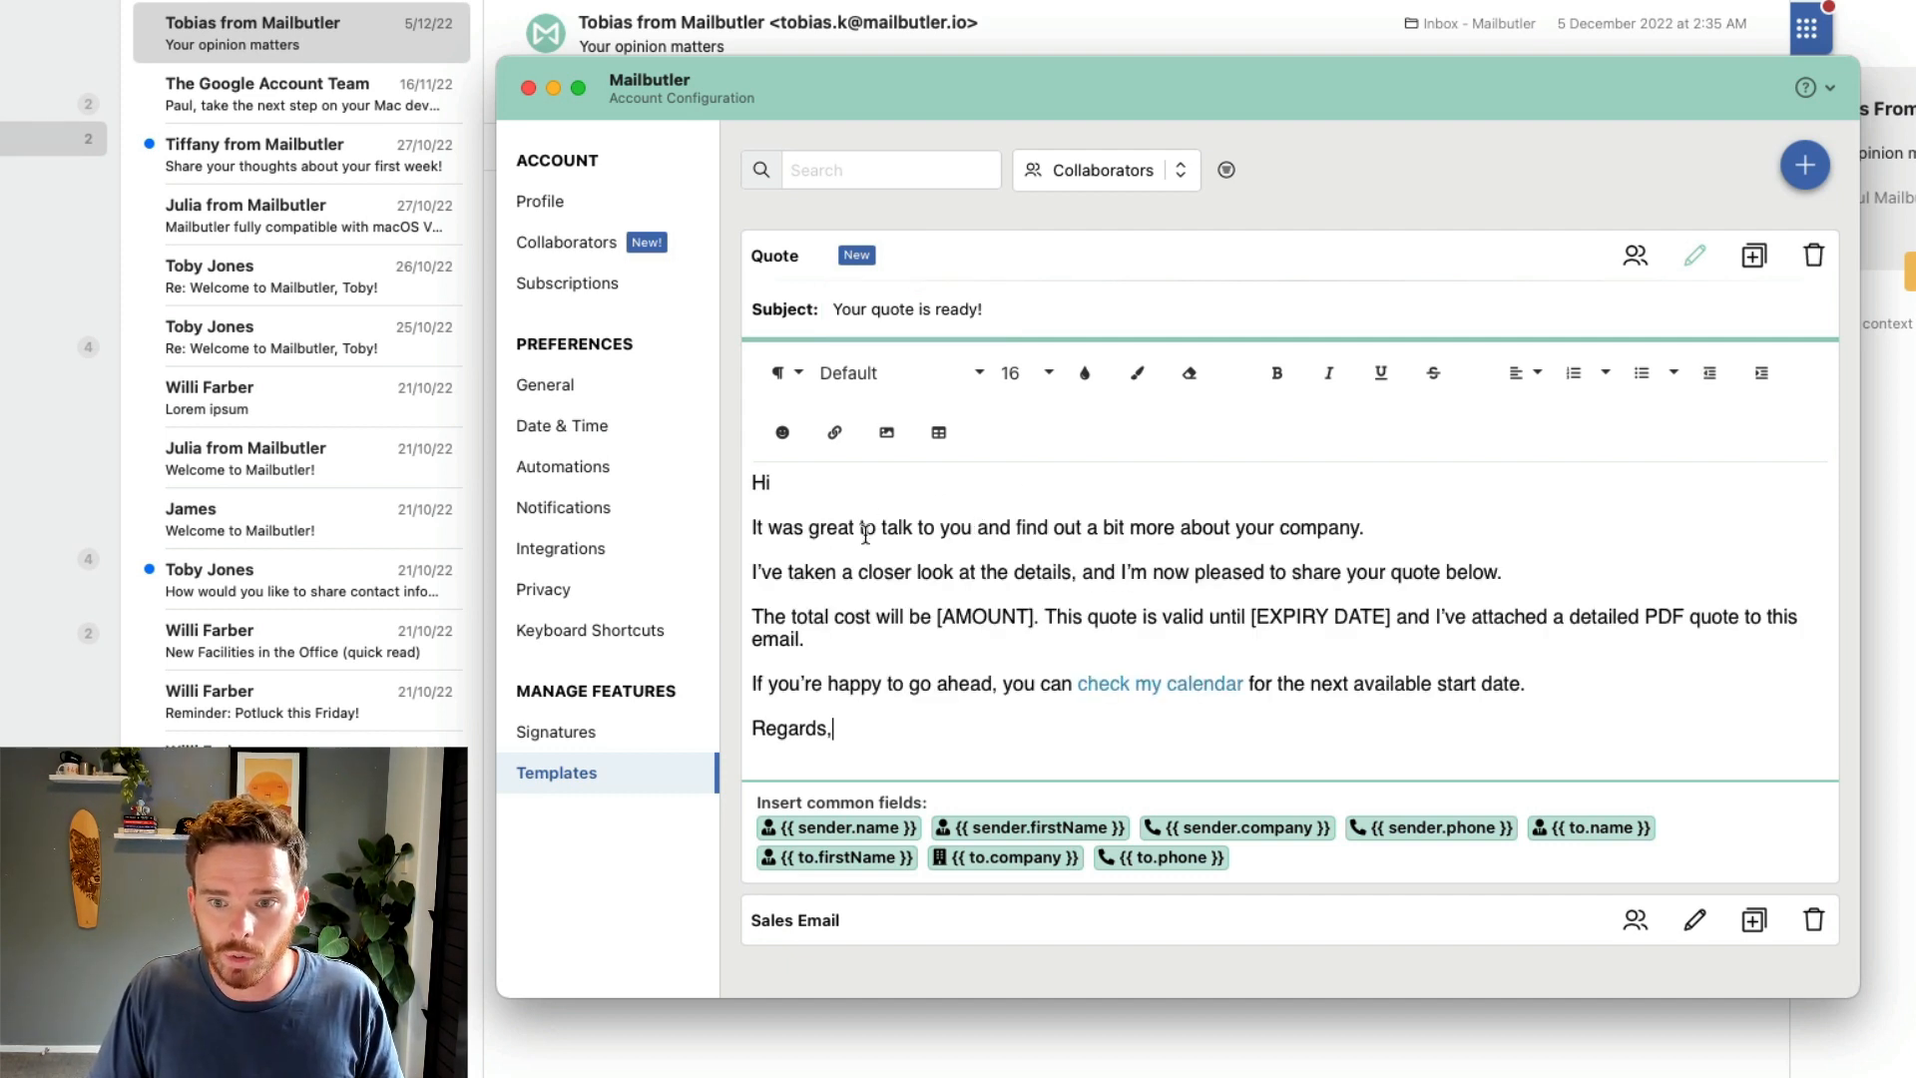
{"action": "mouse_move", "coordinate": [835, 431]}
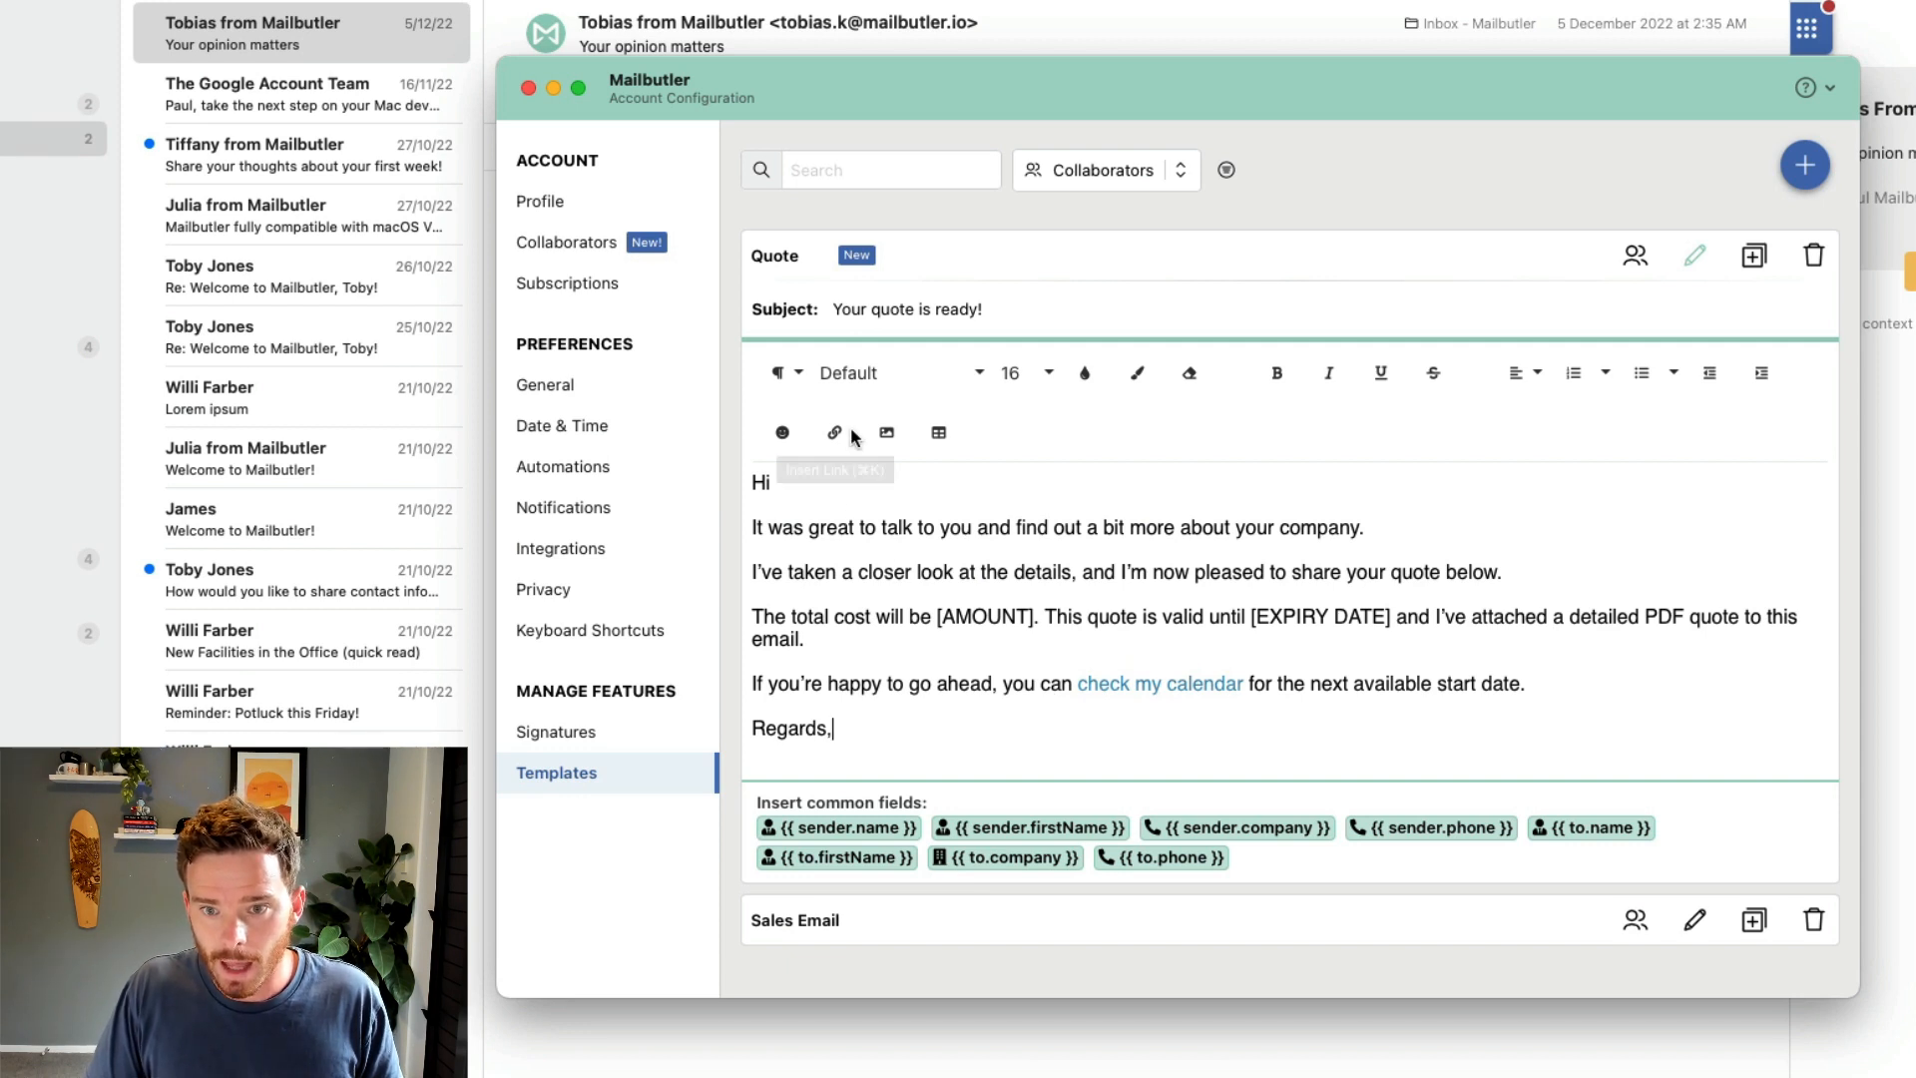
{"action": "mouse_move", "coordinate": [1111, 383]}
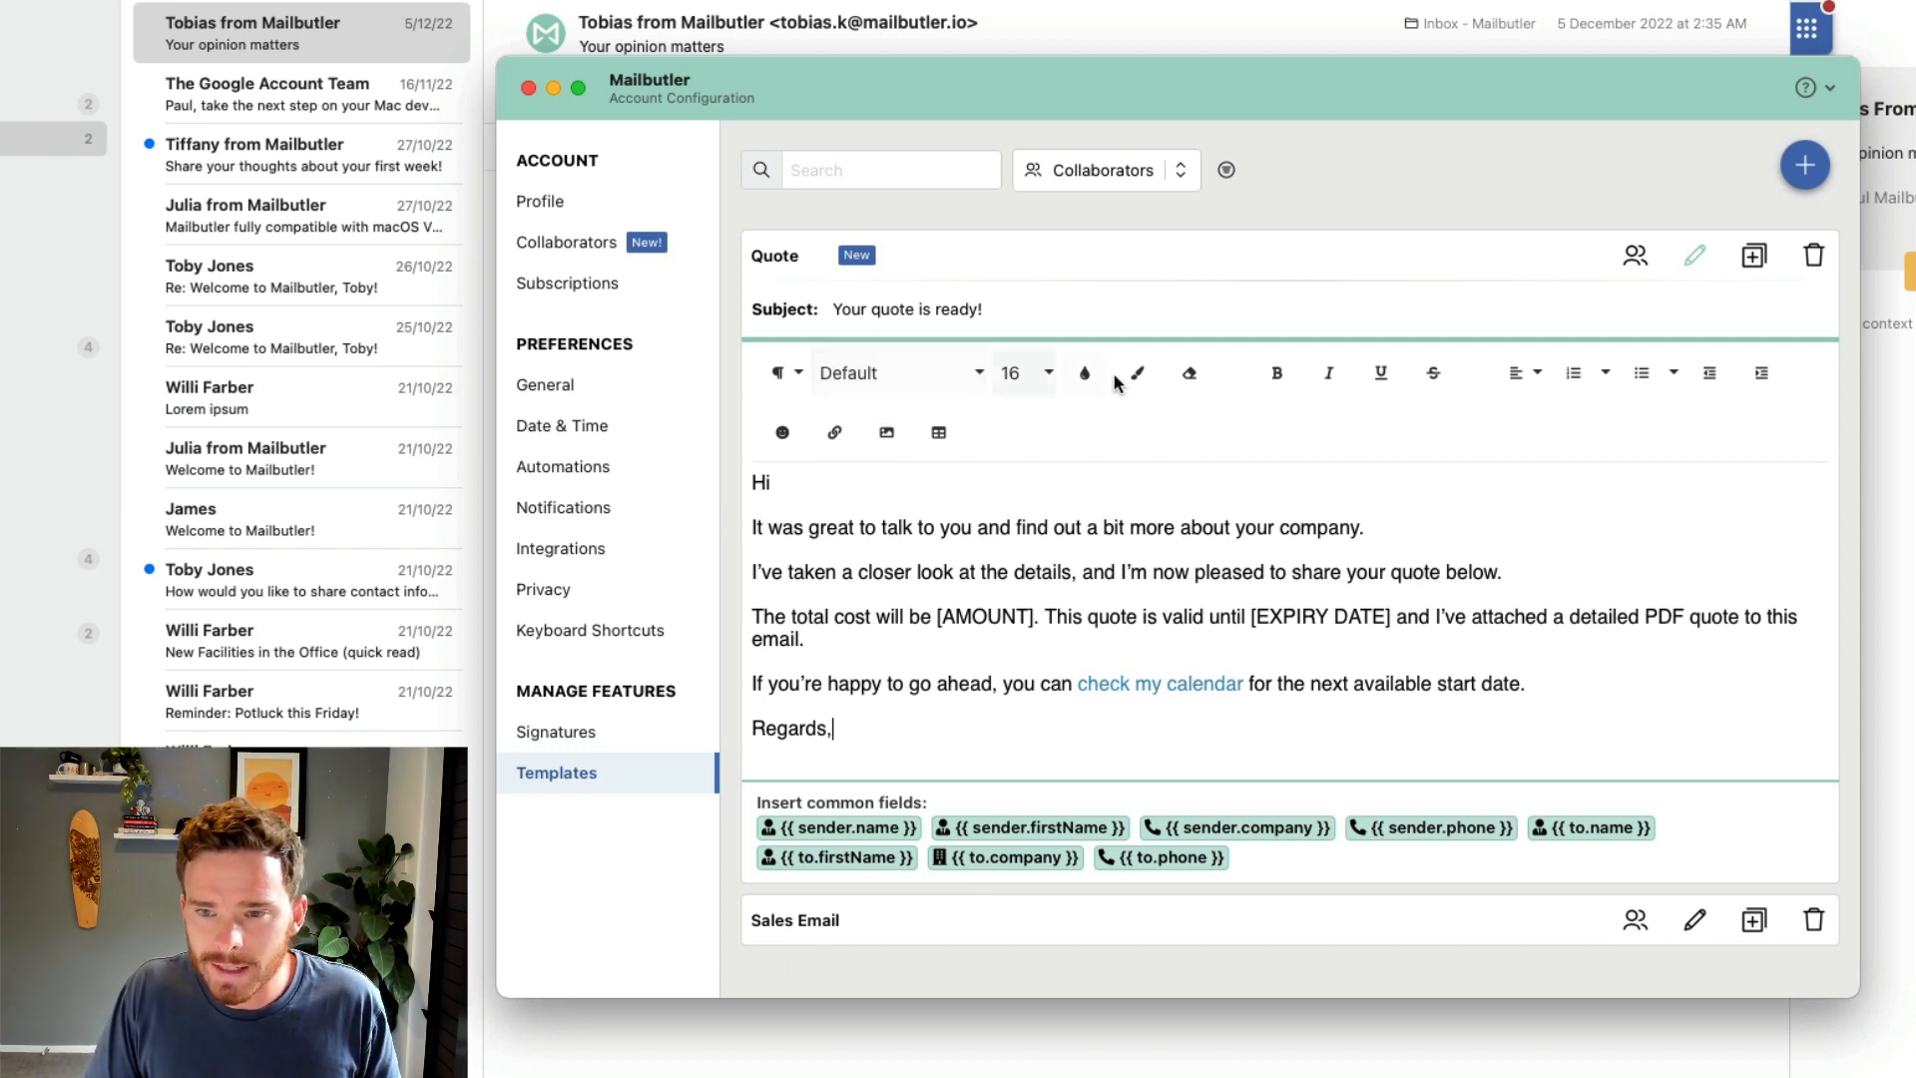
{"action": "mouse_move", "coordinate": [890, 373]}
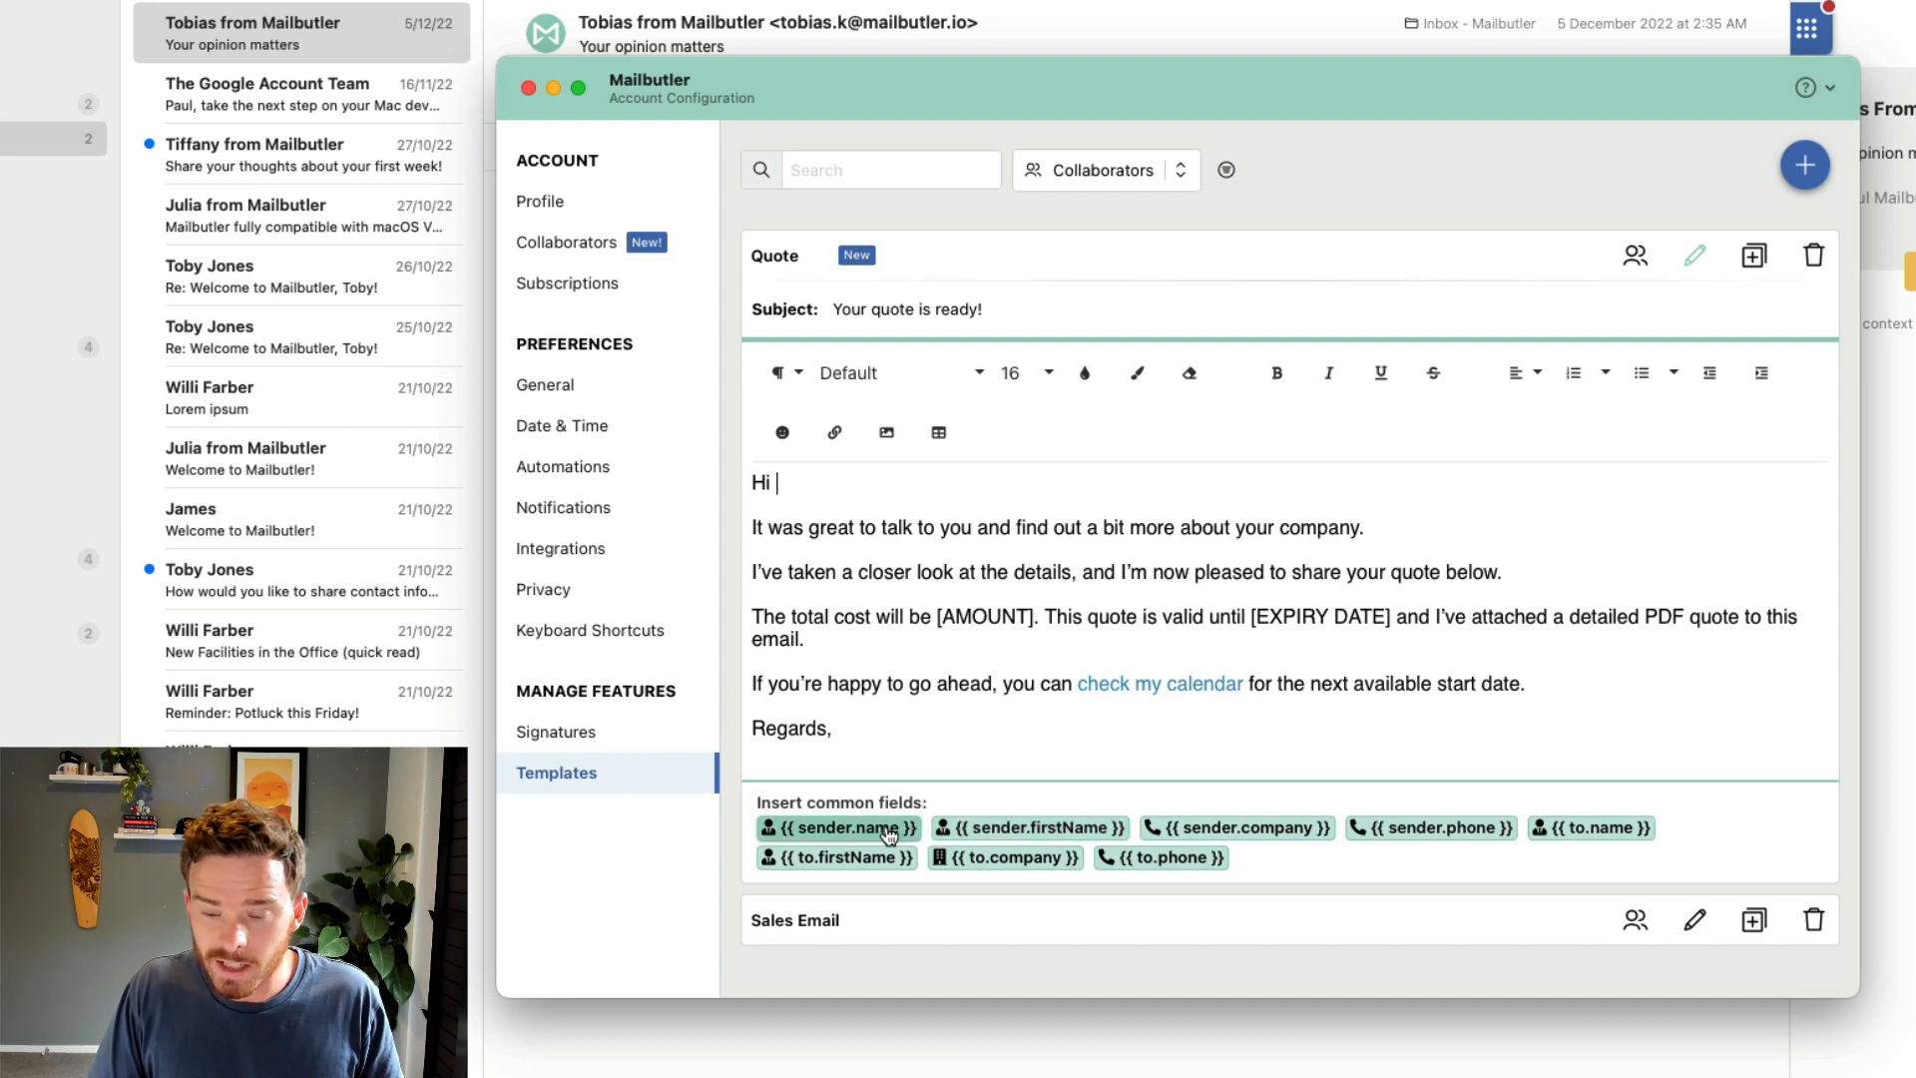
{"action": "mouse_move", "coordinate": [869, 669]}
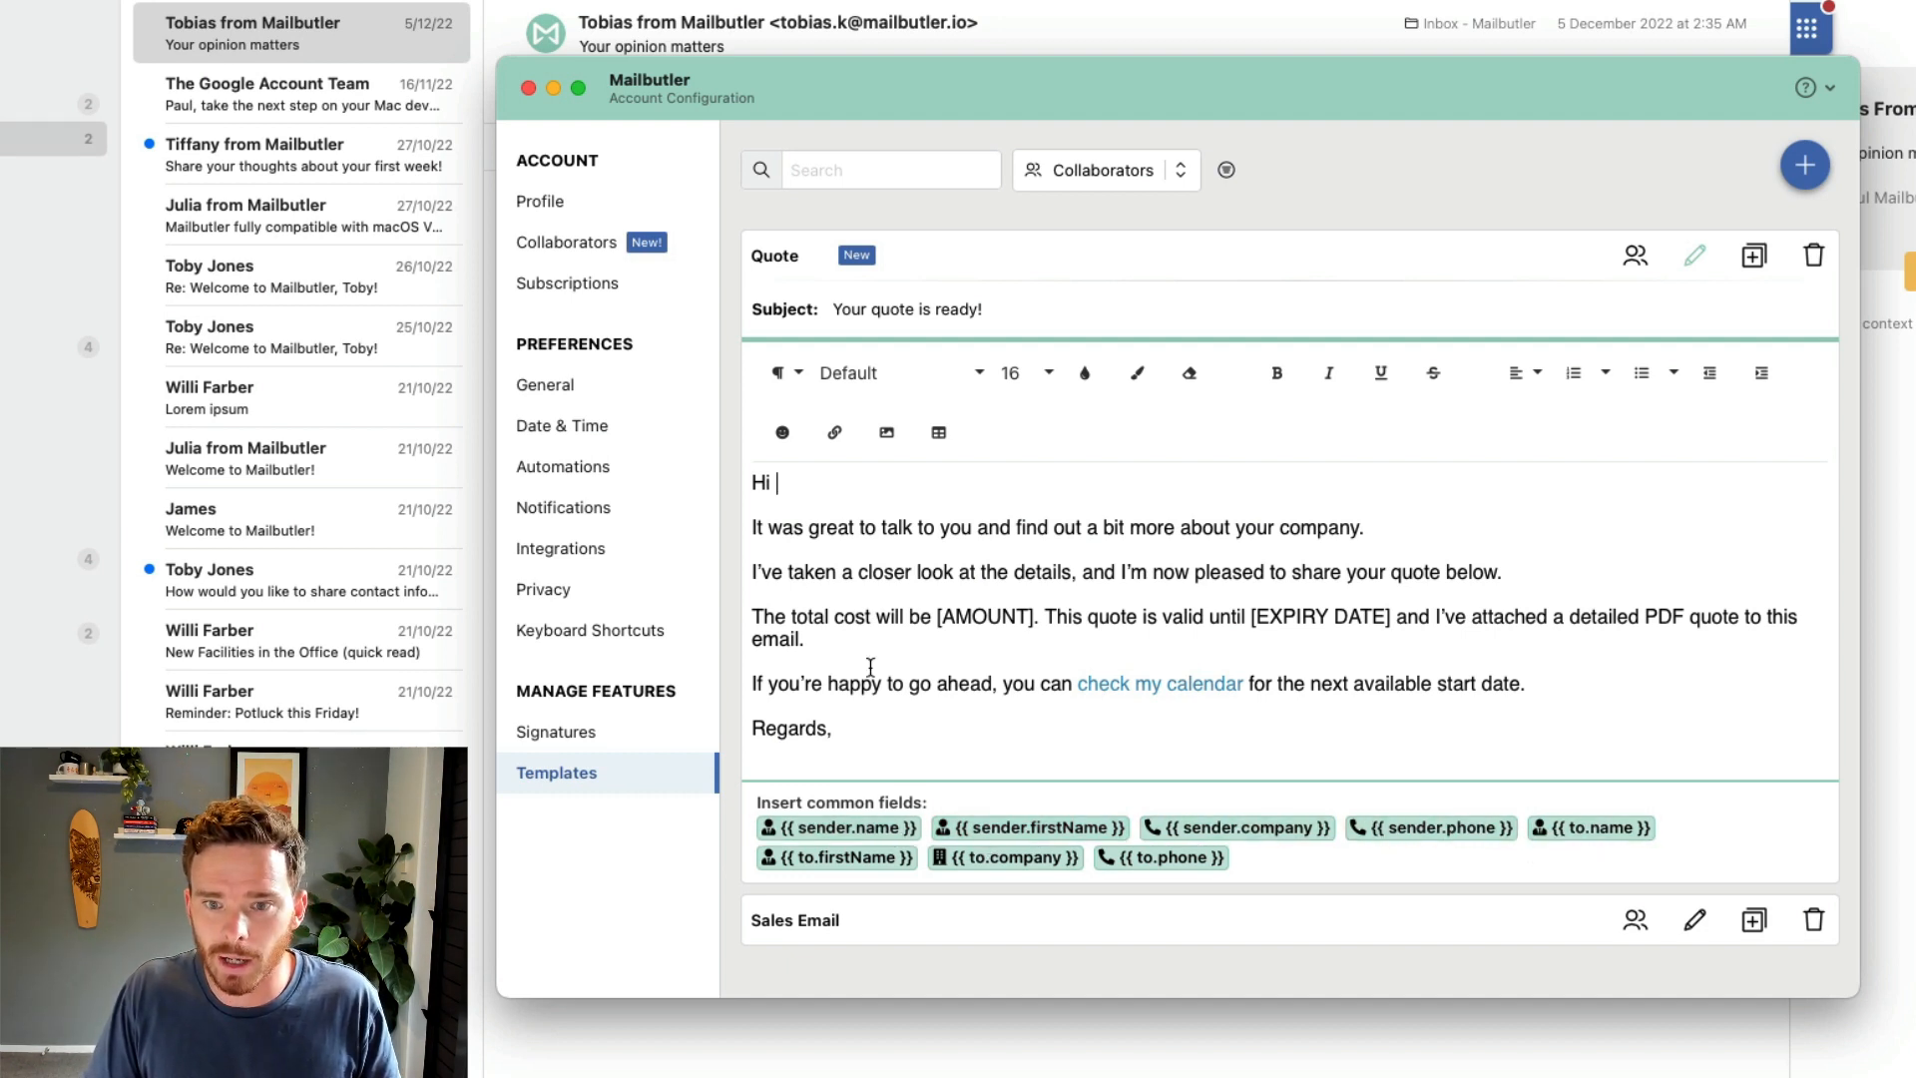
{"action": "mouse_move", "coordinate": [800, 487]}
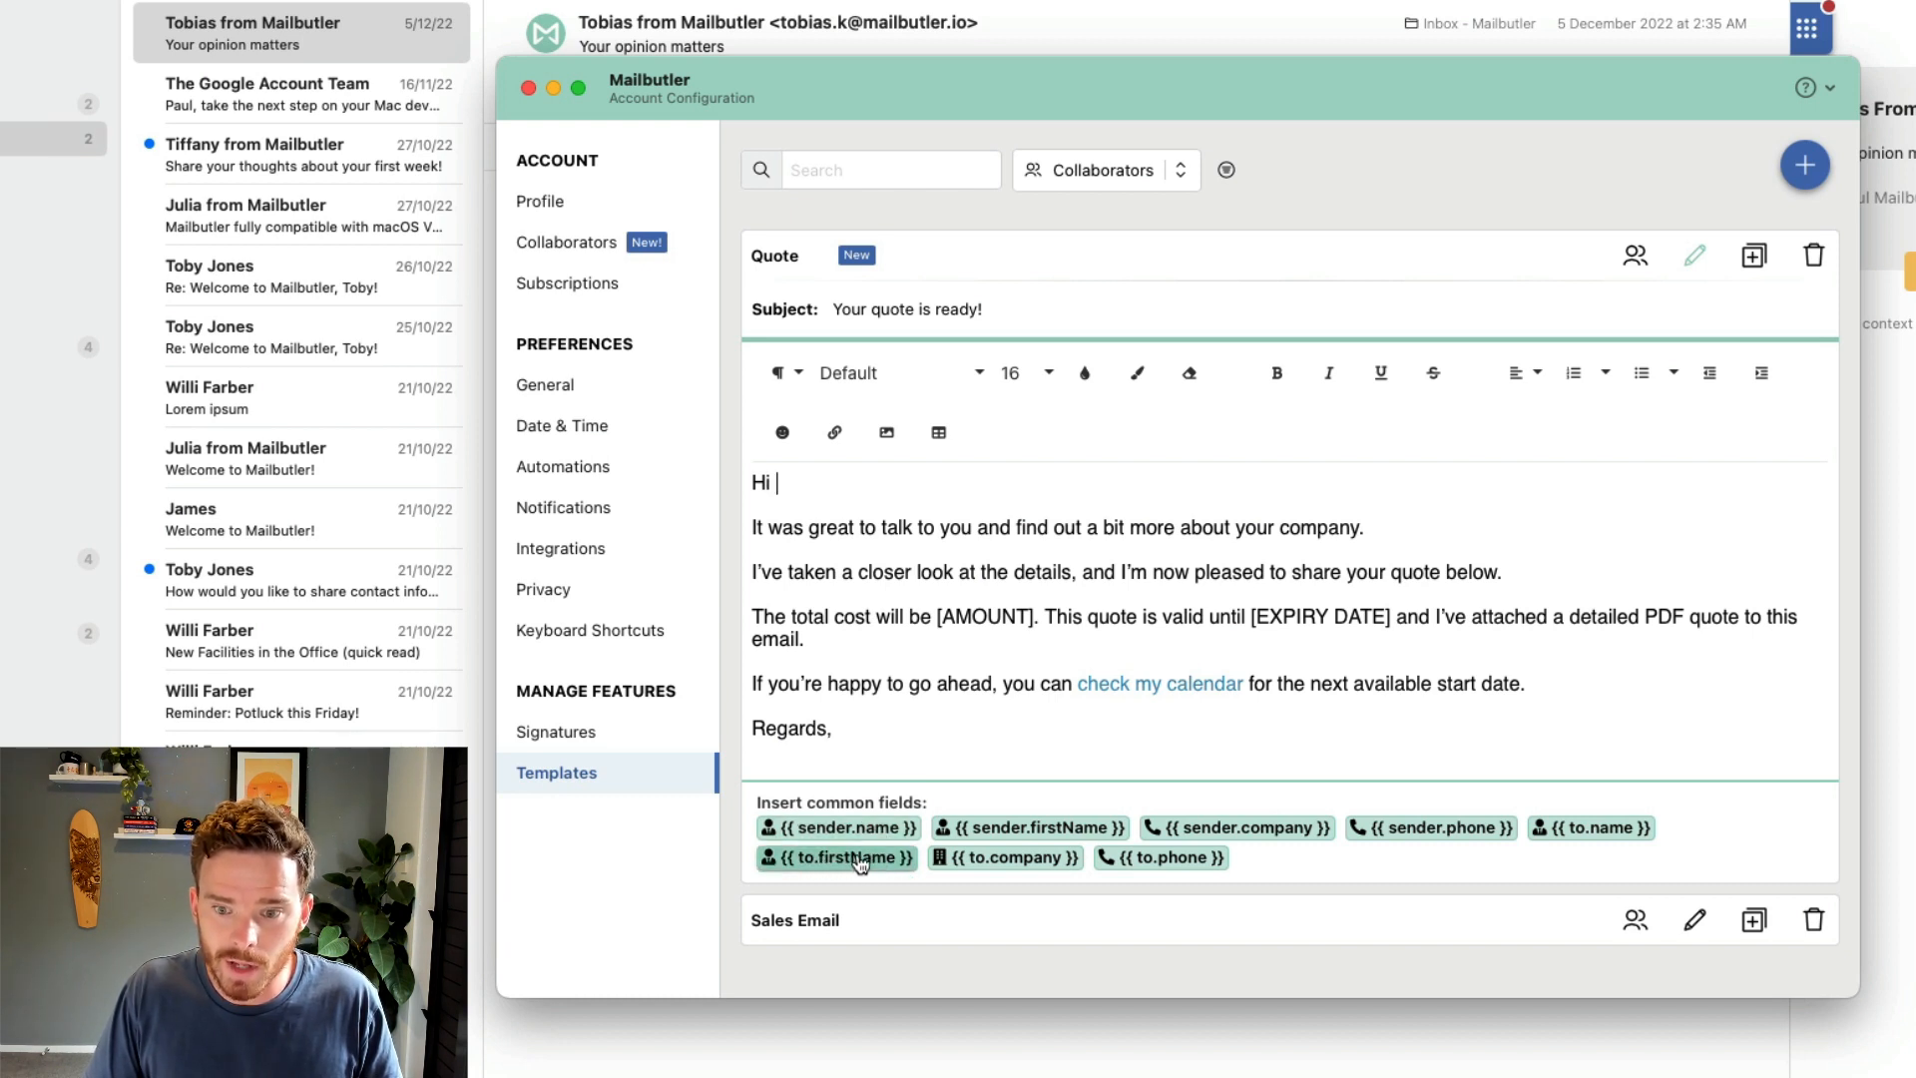
Step: Insert to.firstName after Hi, to.company in the text, and sender.name on a new line after Regards
{"action": "left_click", "coordinate": [836, 856]}
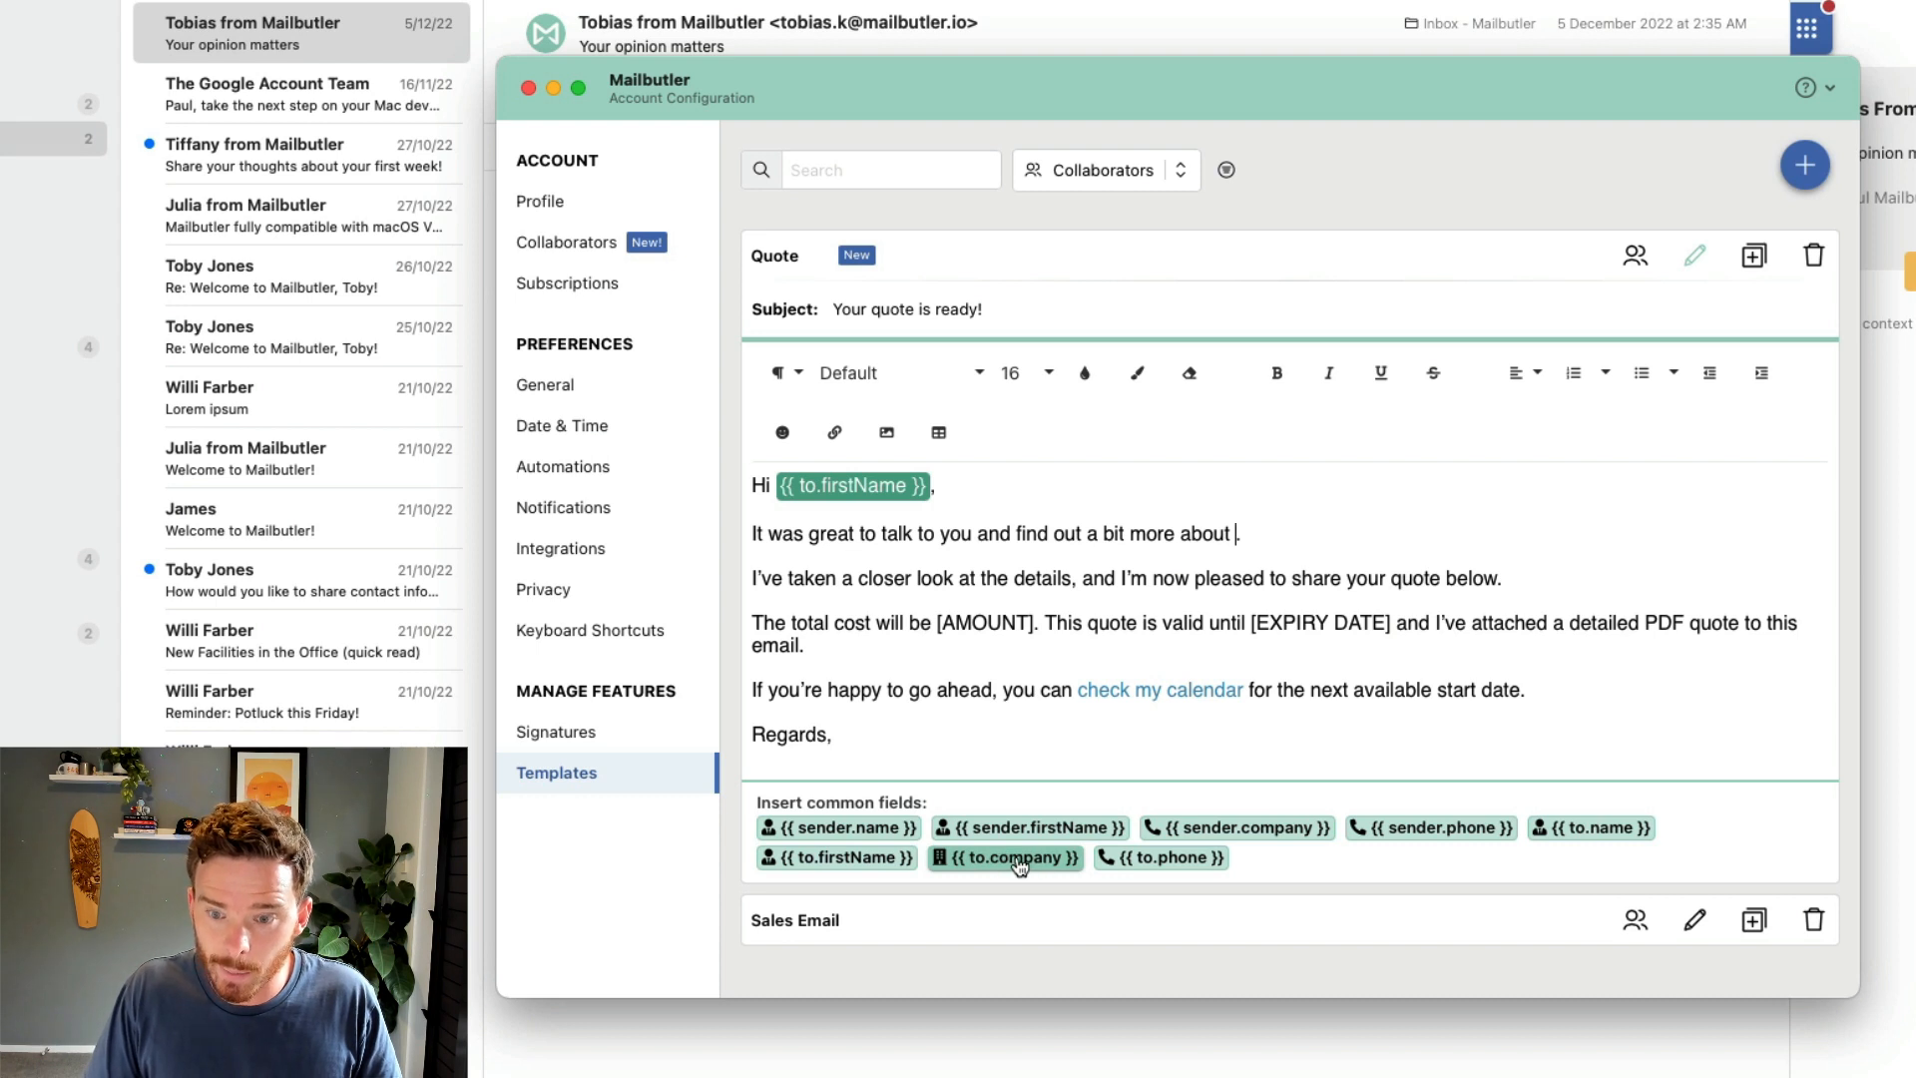
{"action": "left_click", "coordinate": [1004, 856]}
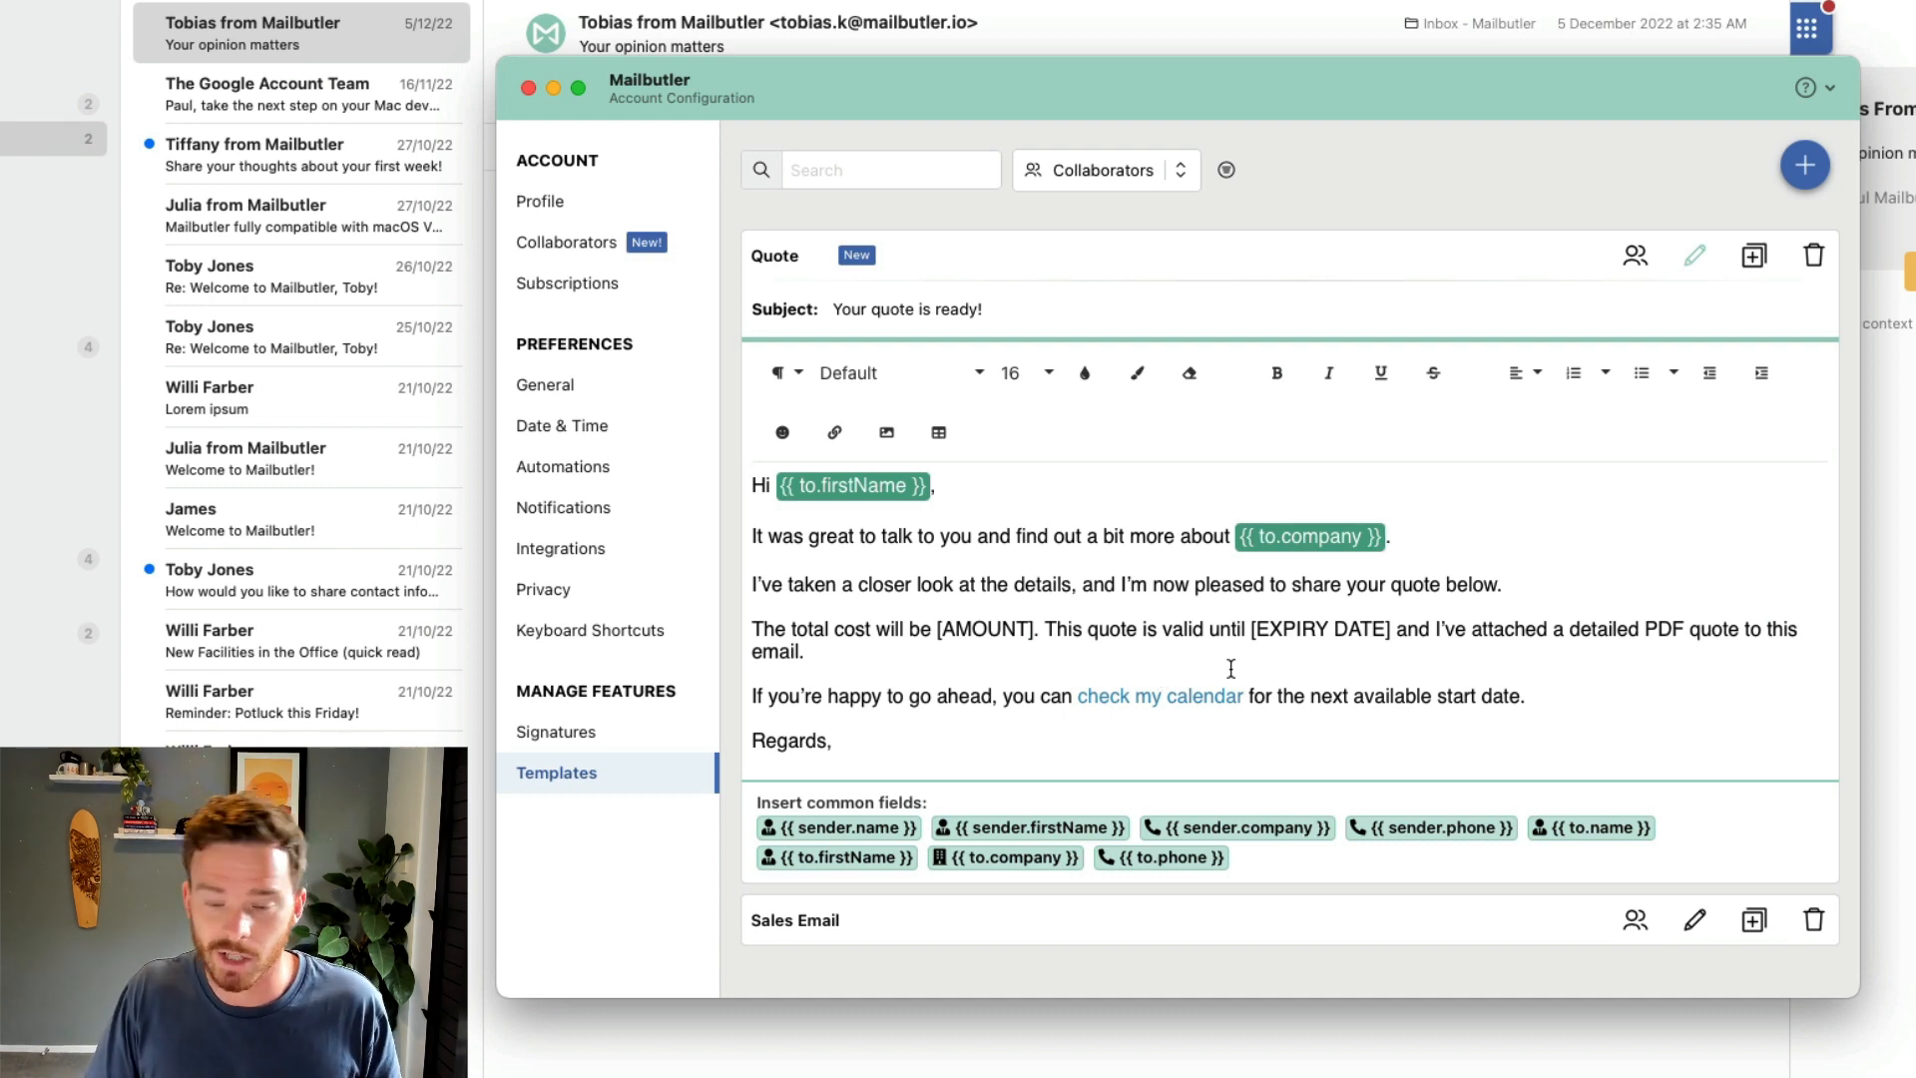
{"action": "mouse_move", "coordinate": [986, 736]}
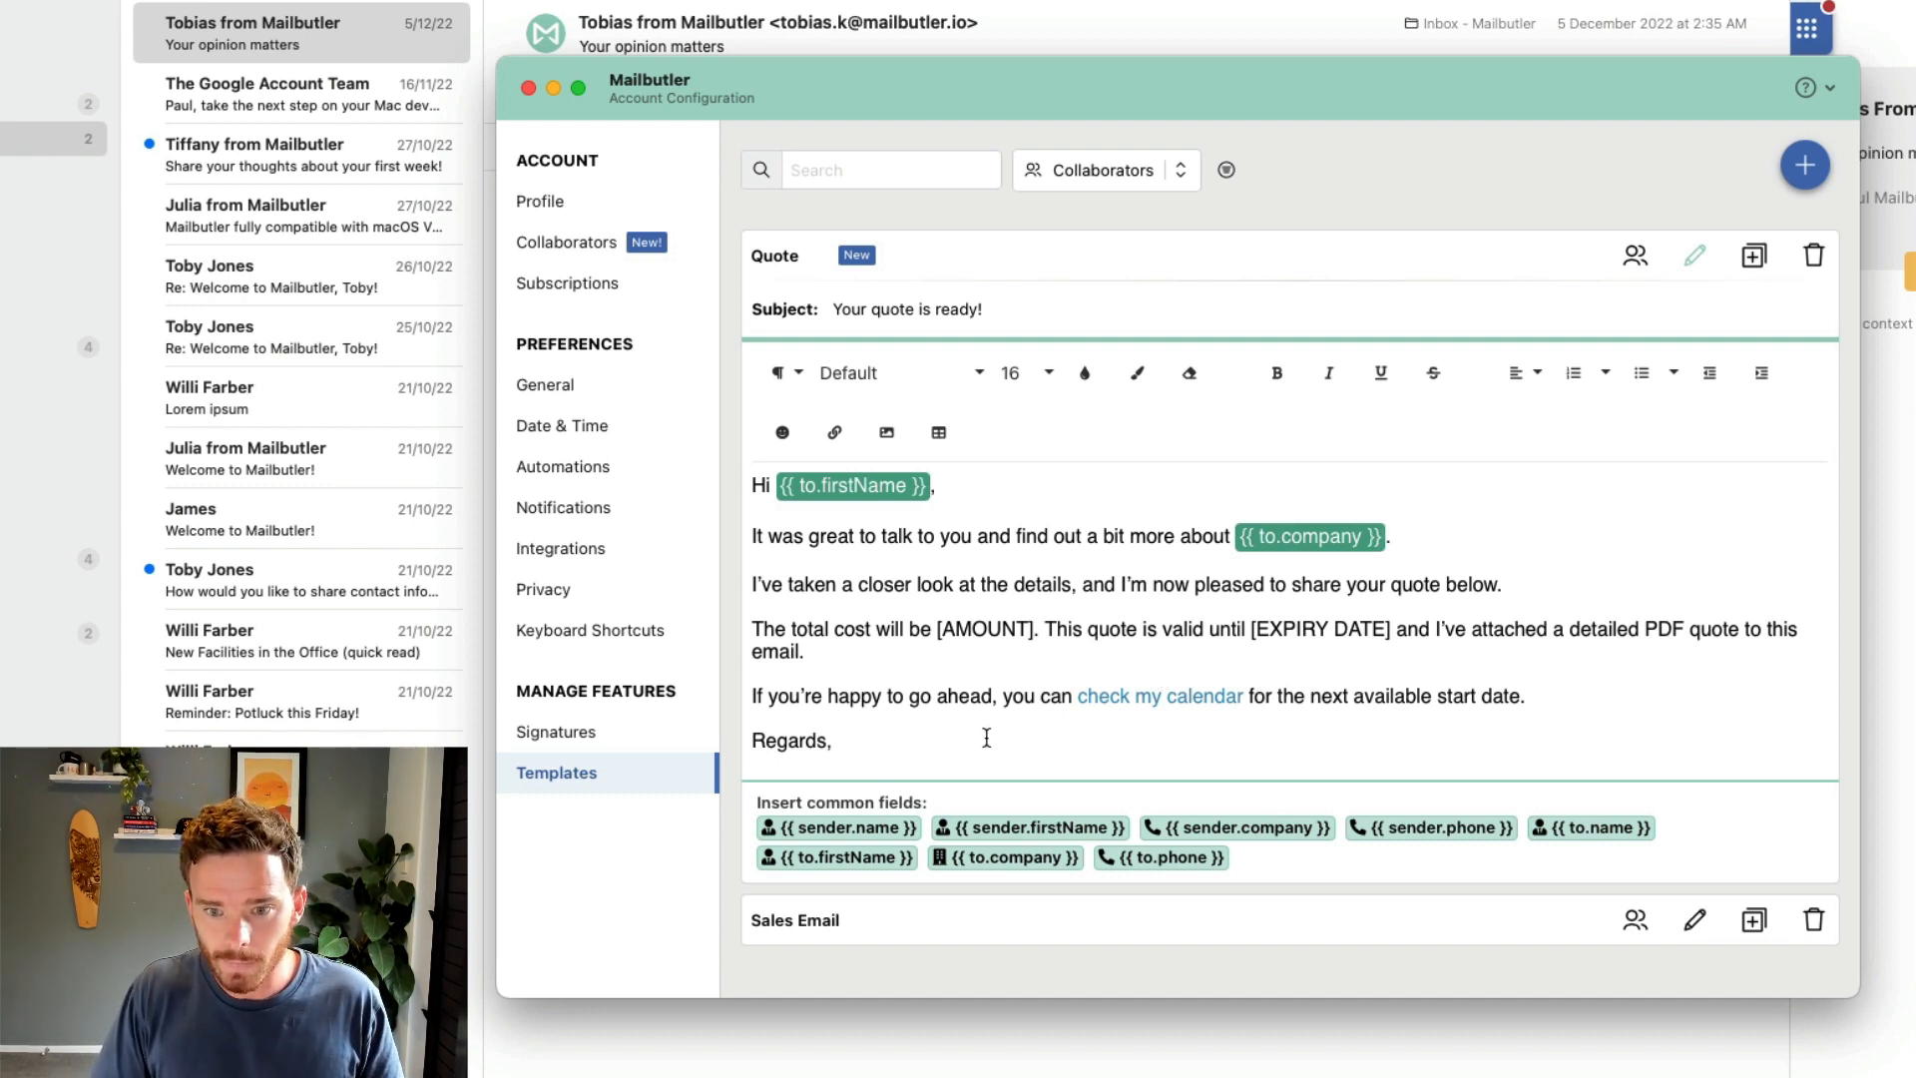
{"action": "left_click", "coordinate": [758, 764]}
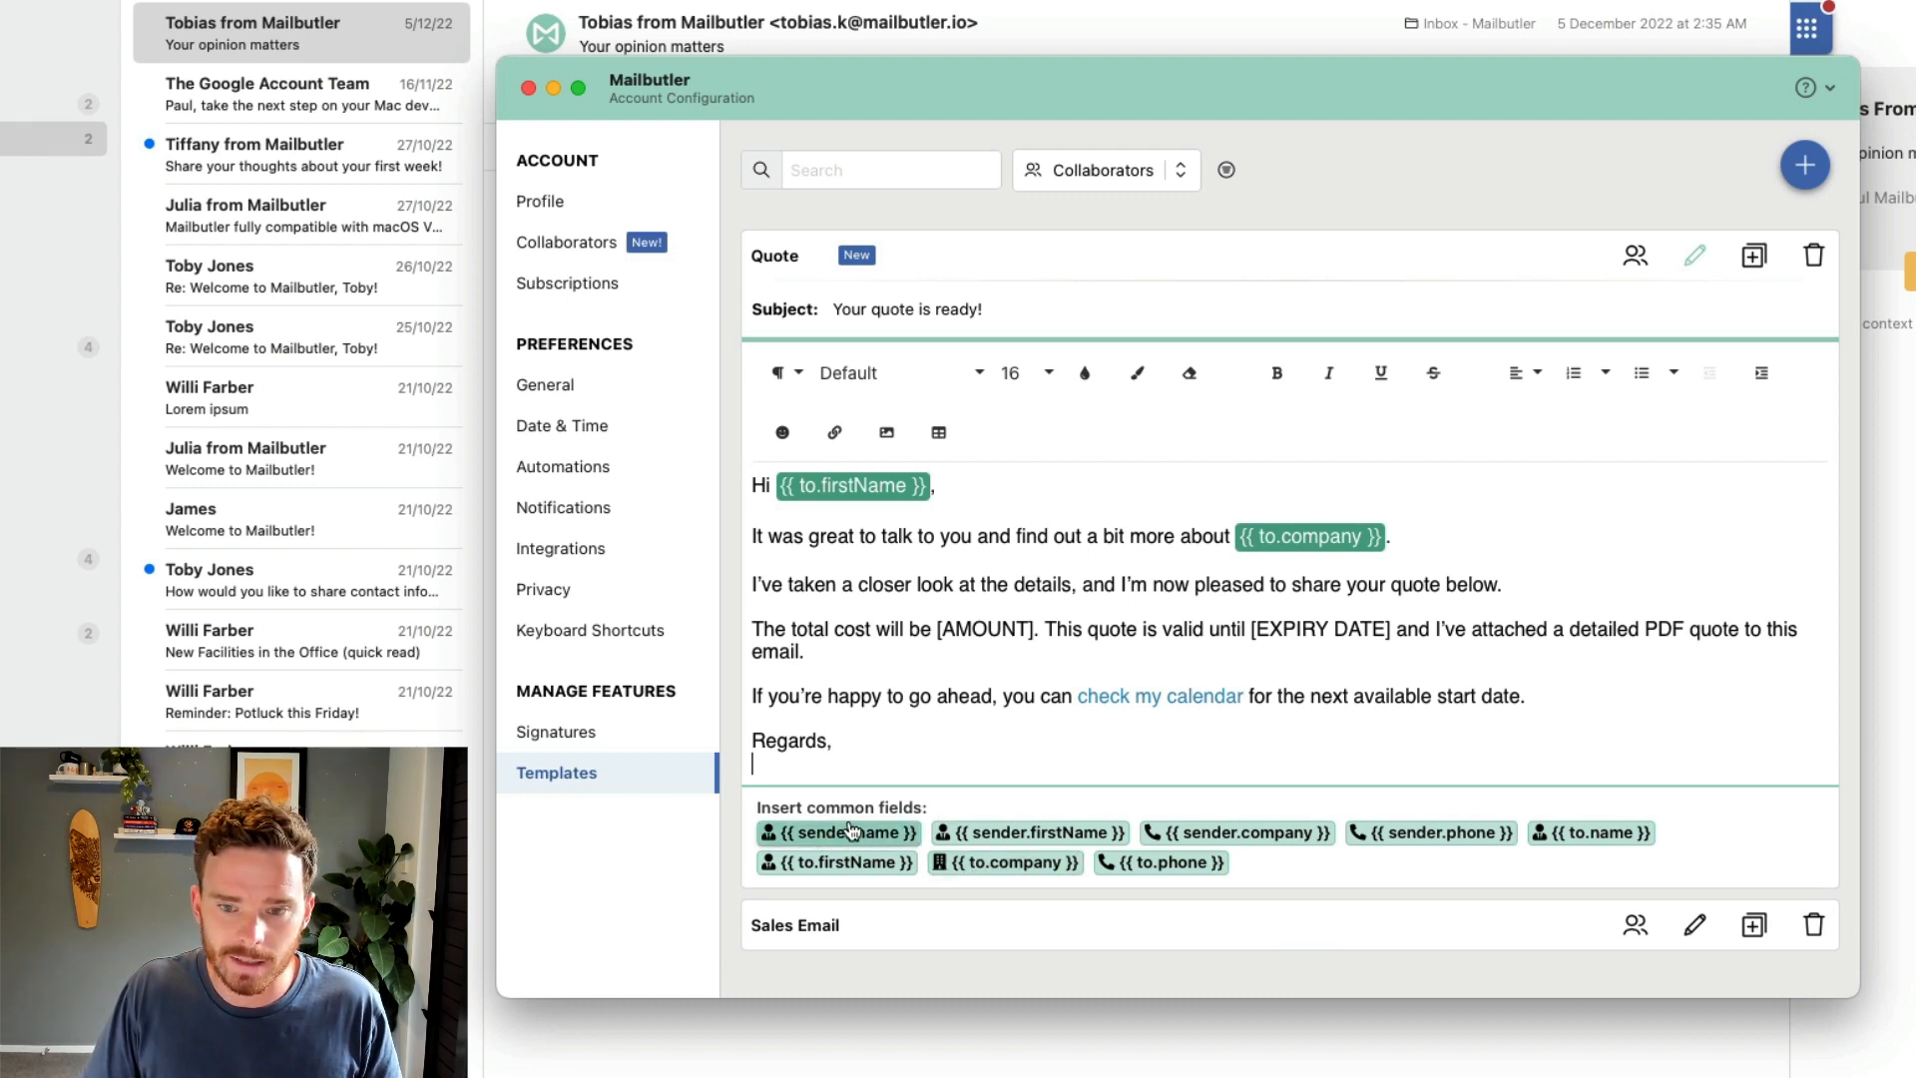
{"action": "left_click", "coordinate": [840, 832]}
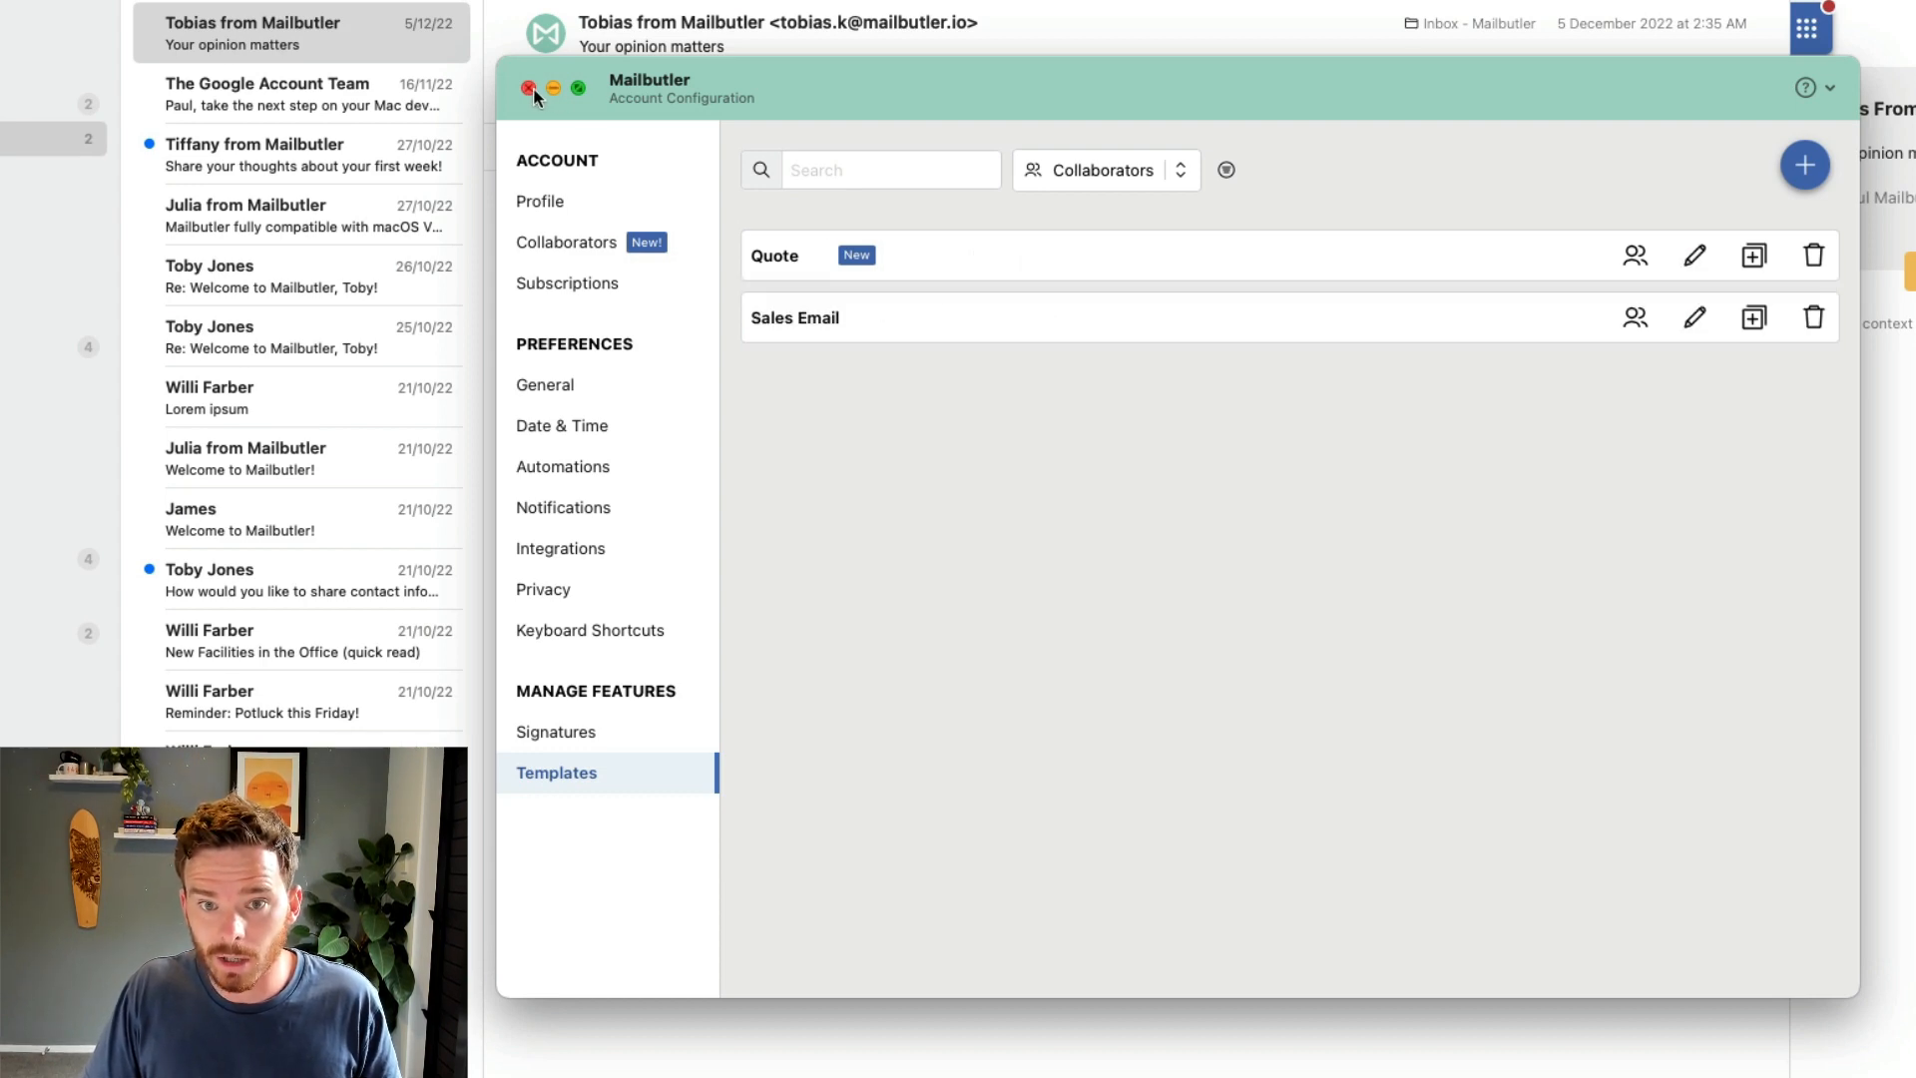
Step: Close the settings, compose a new email and fill it with the Quote template
{"action": "left_click", "coordinate": [529, 87]}
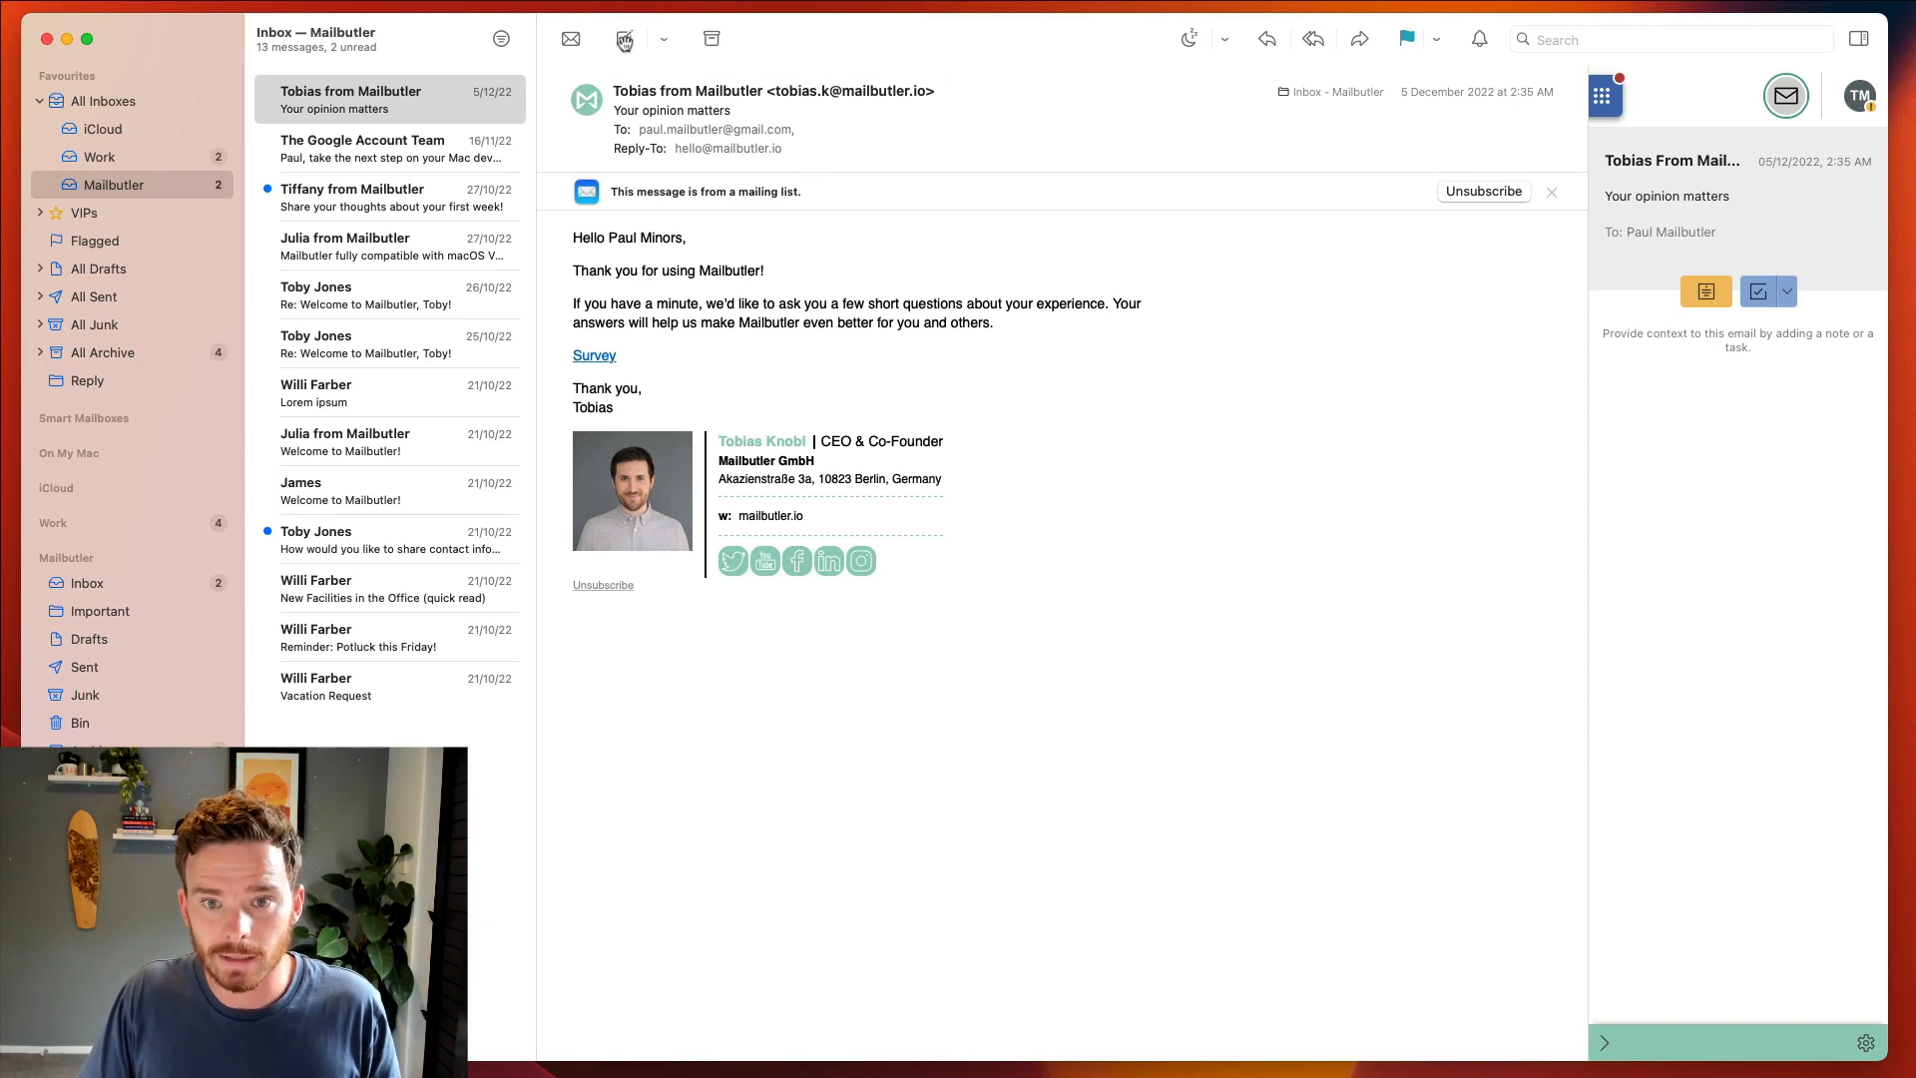
{"action": "left_click", "coordinate": [623, 37]}
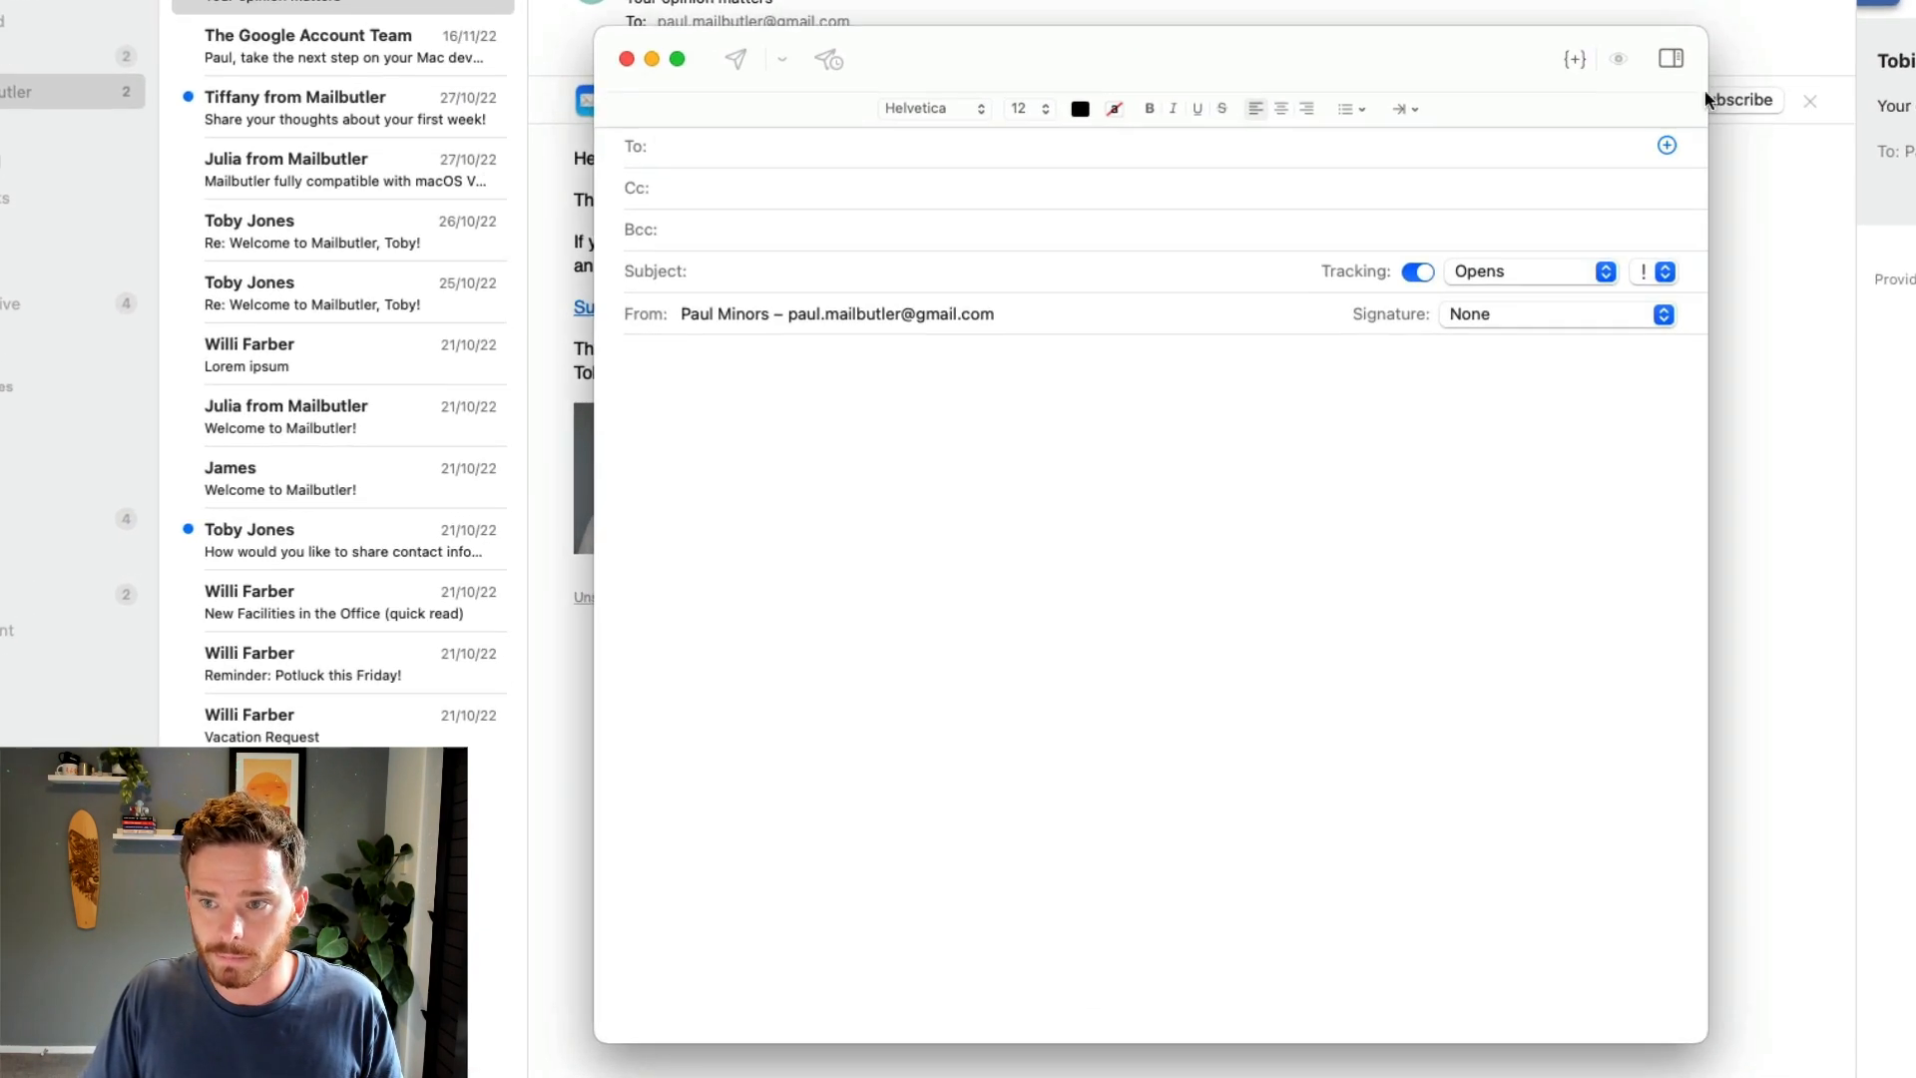
{"action": "left_click", "coordinate": [1575, 58]}
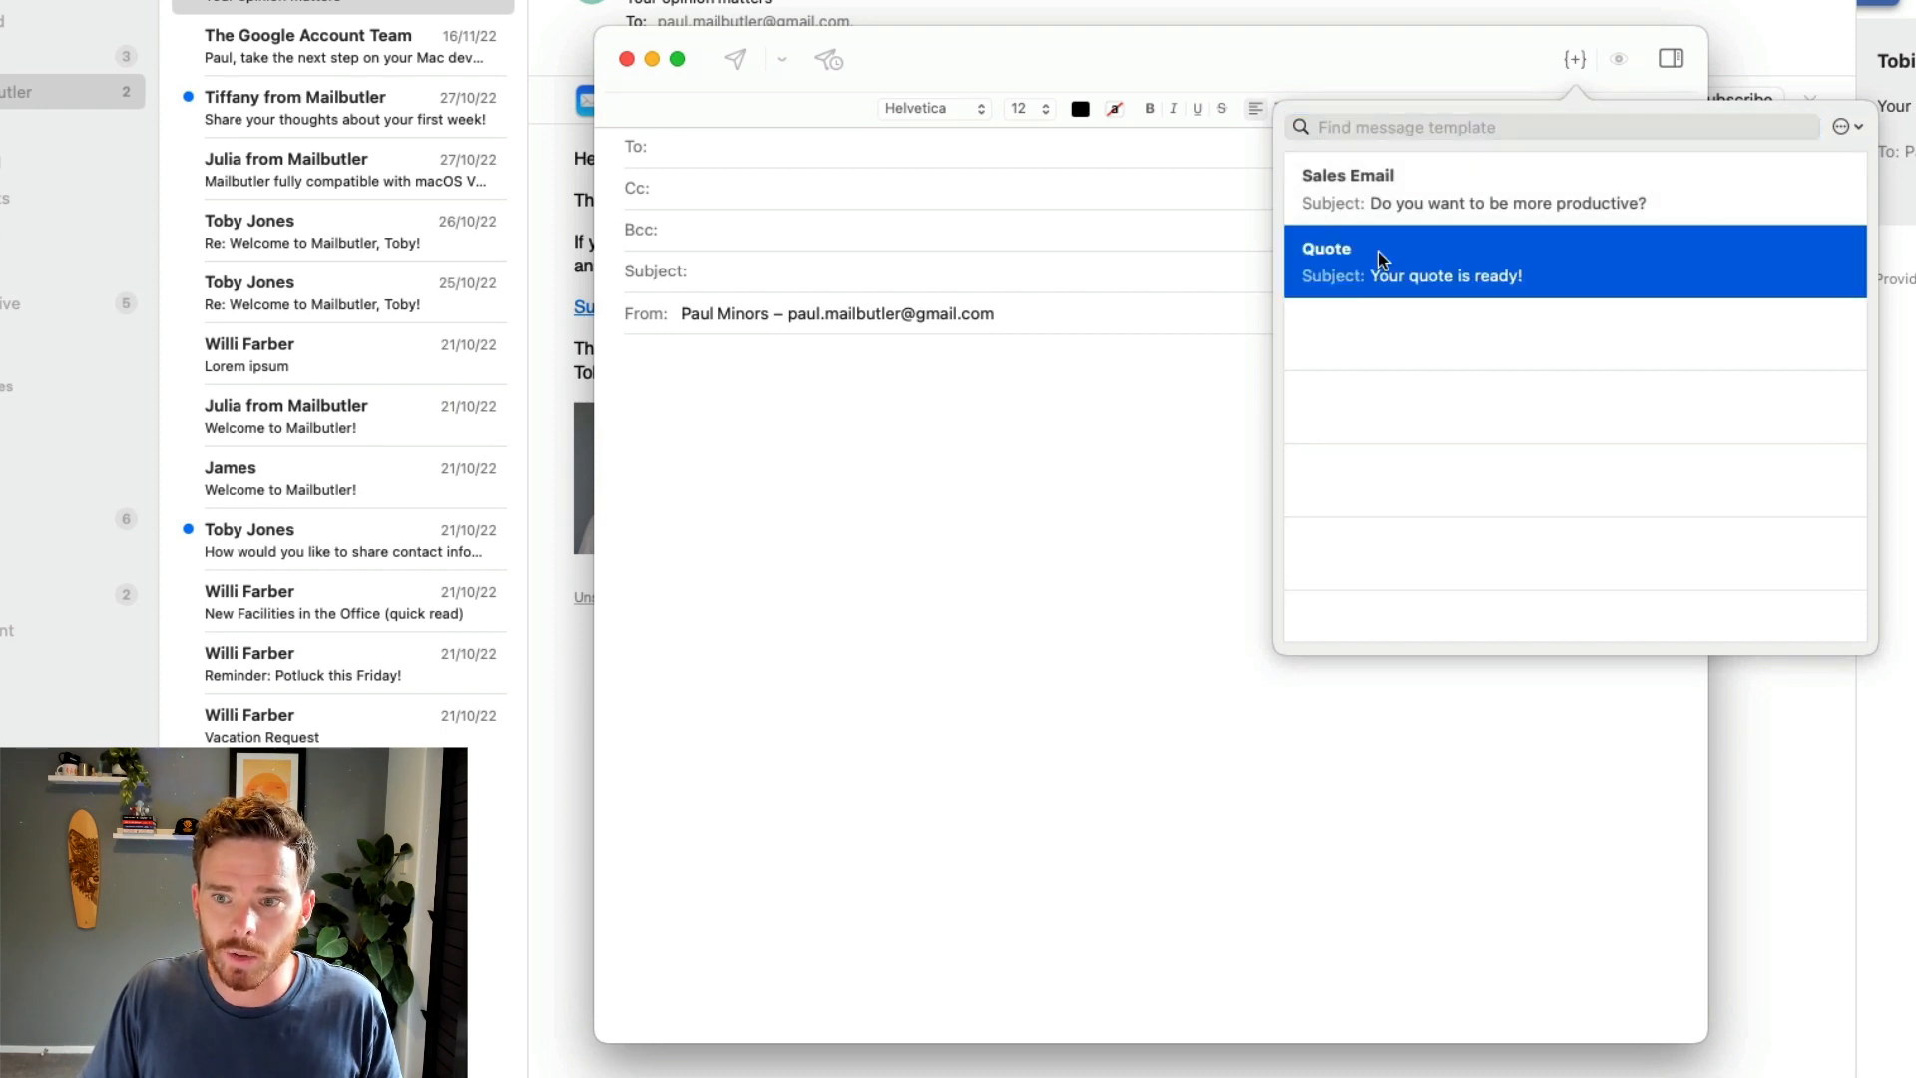
{"action": "left_click", "coordinate": [1325, 249]}
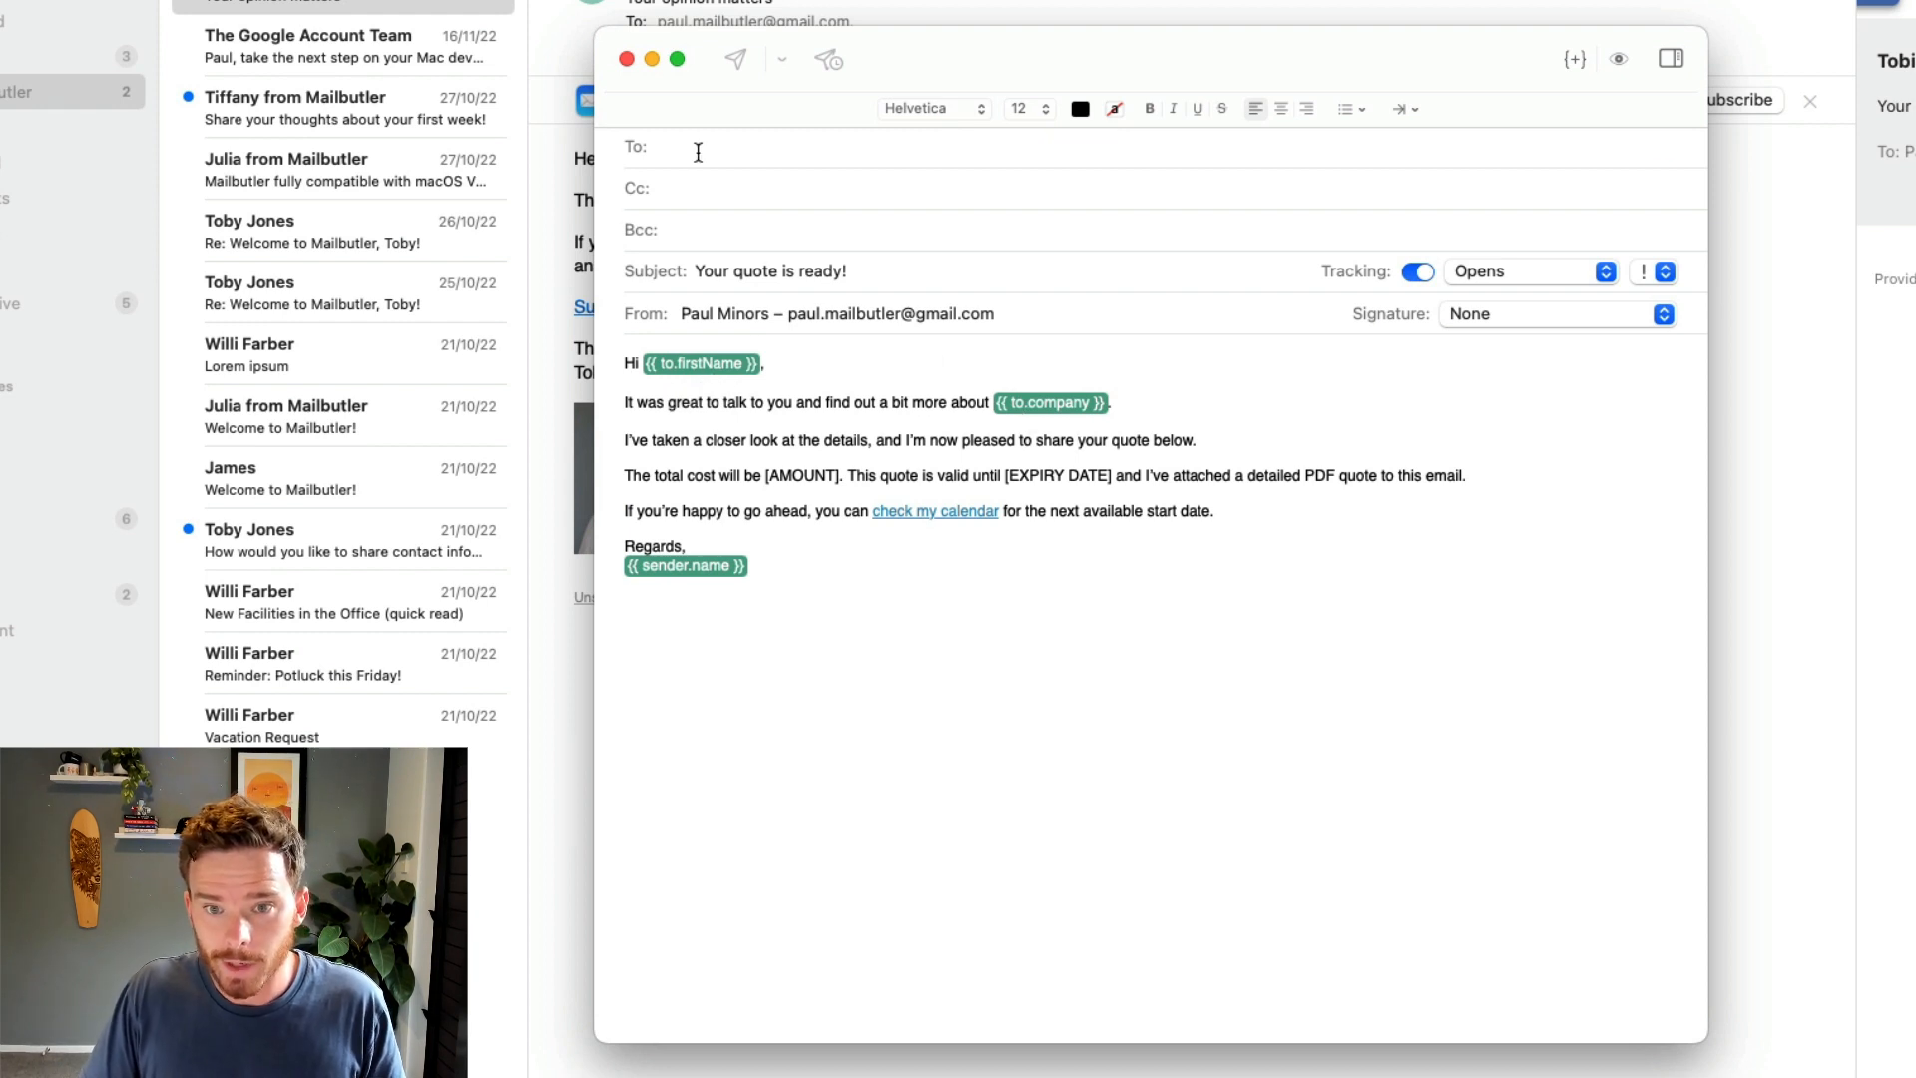
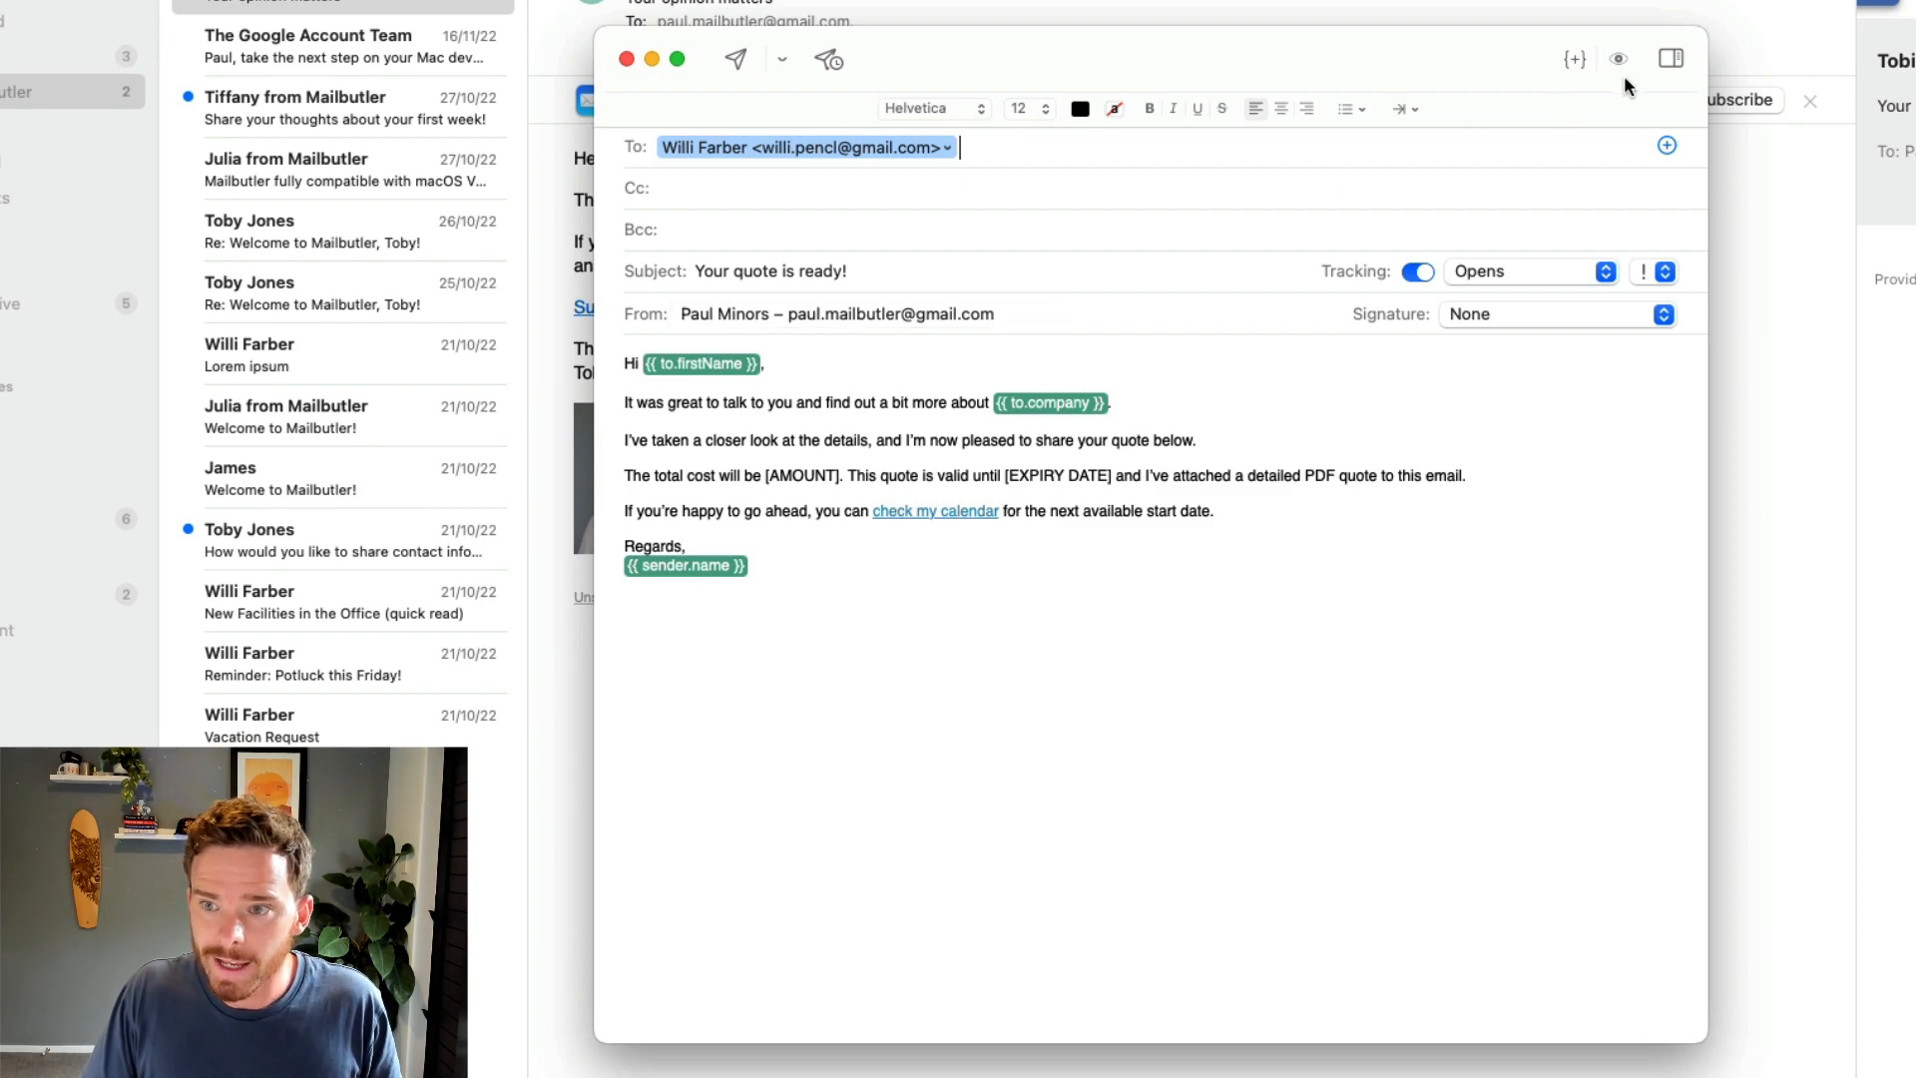
{"action": "left_click", "coordinate": [1617, 58]}
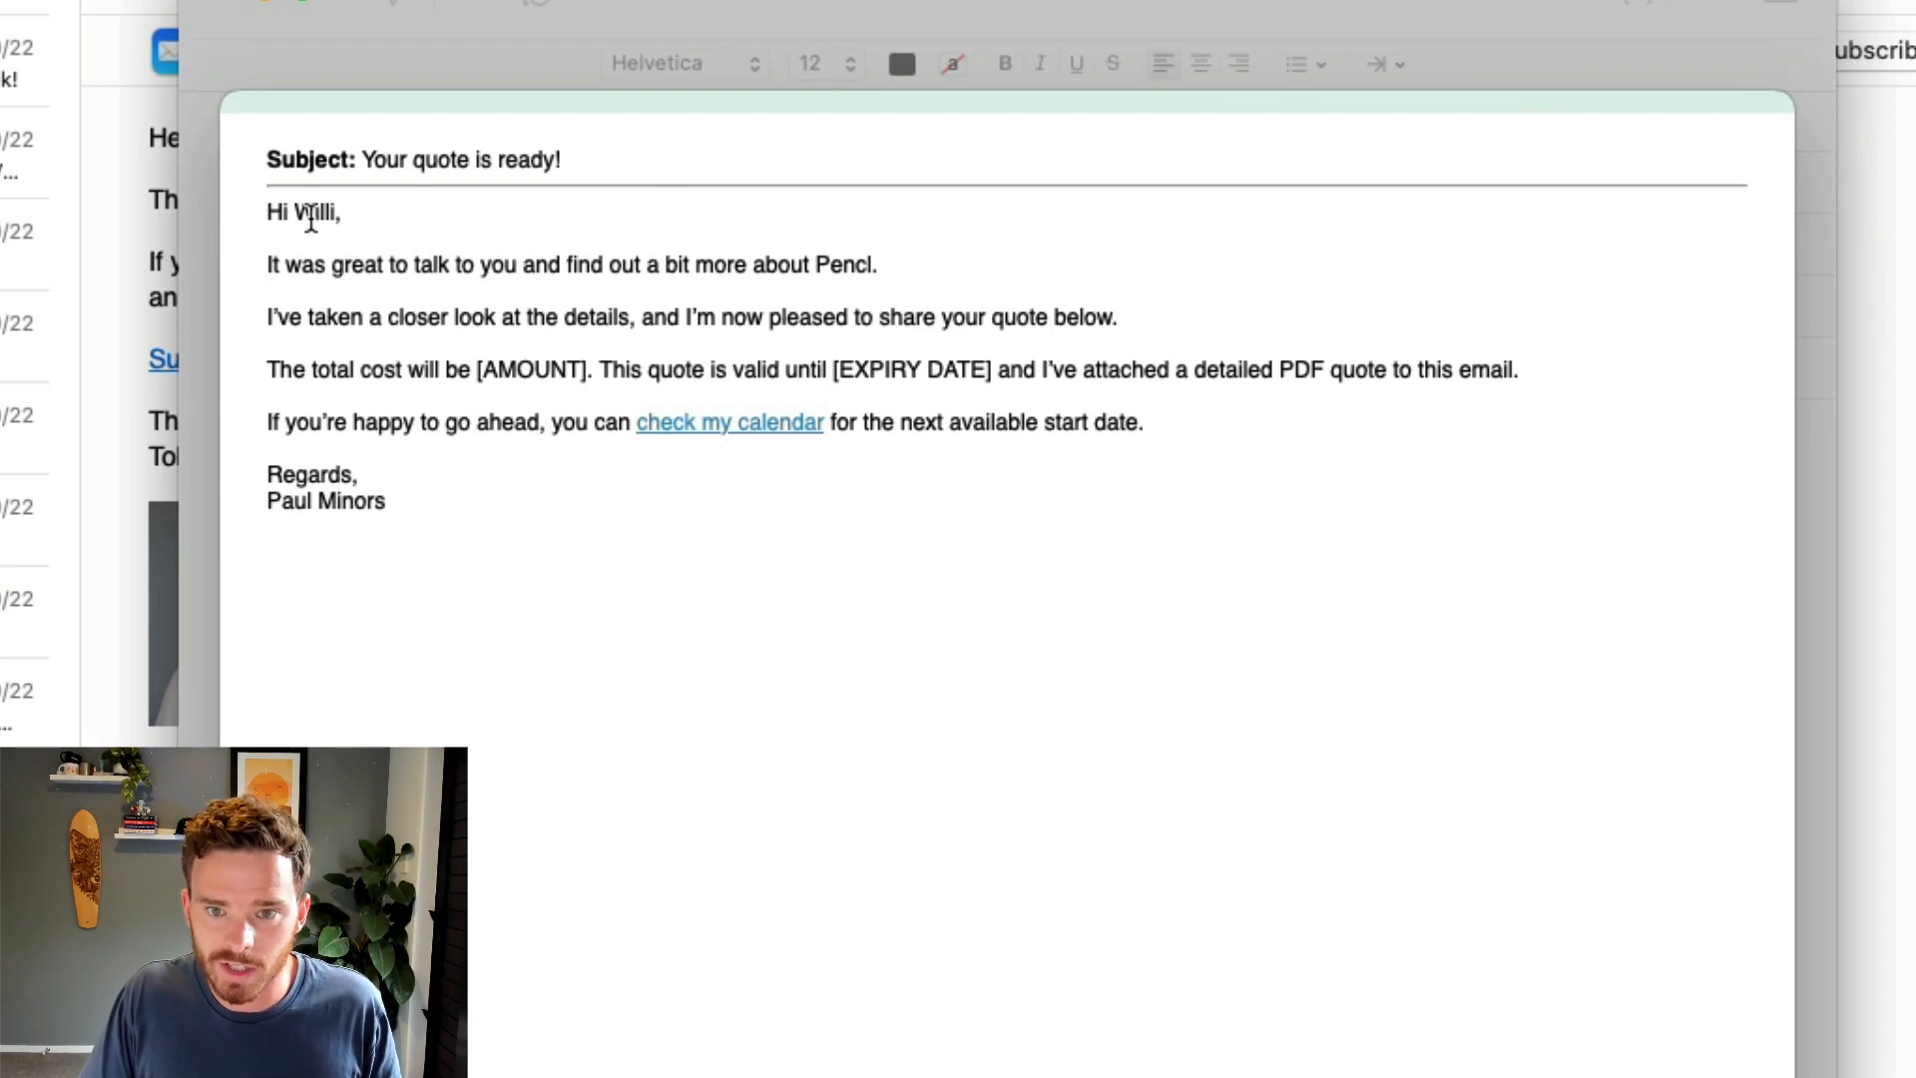
{"action": "mouse_move", "coordinate": [411, 527]}
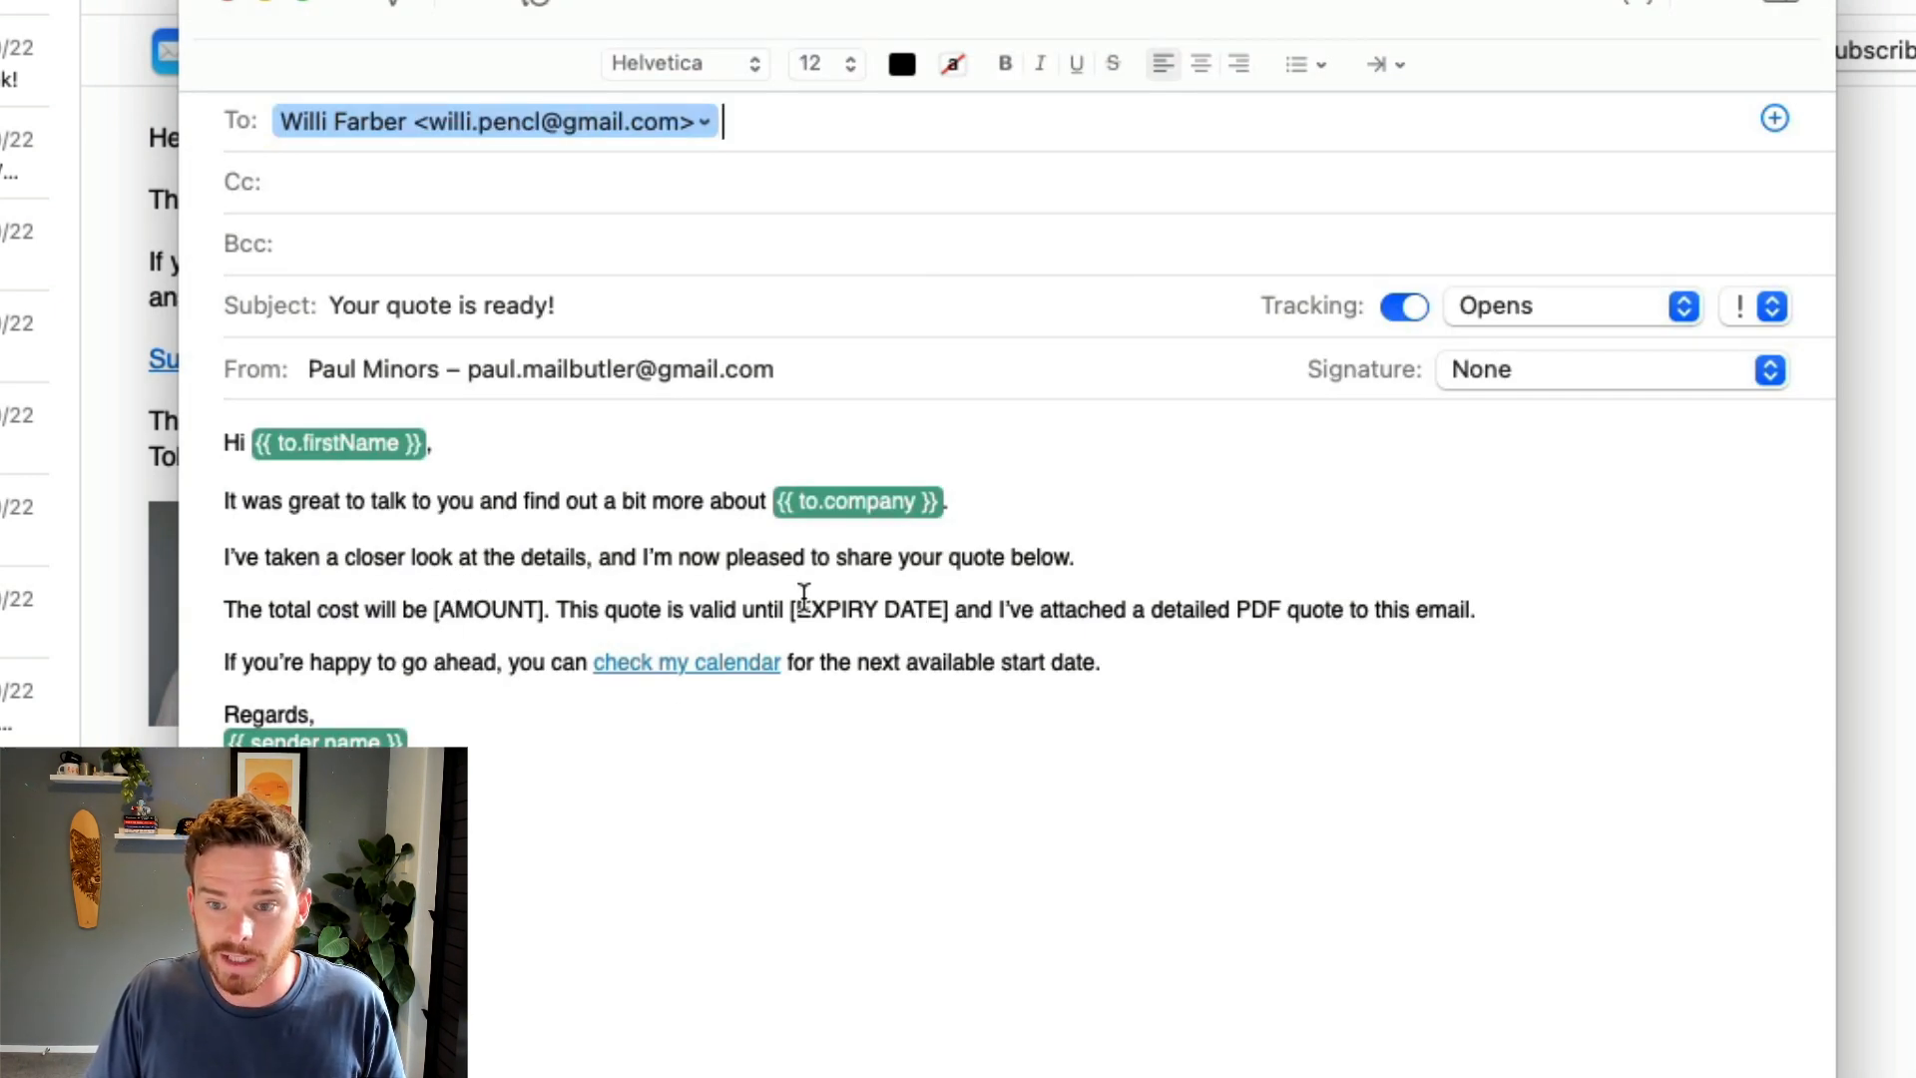
{"action": "mouse_move", "coordinate": [820, 661]}
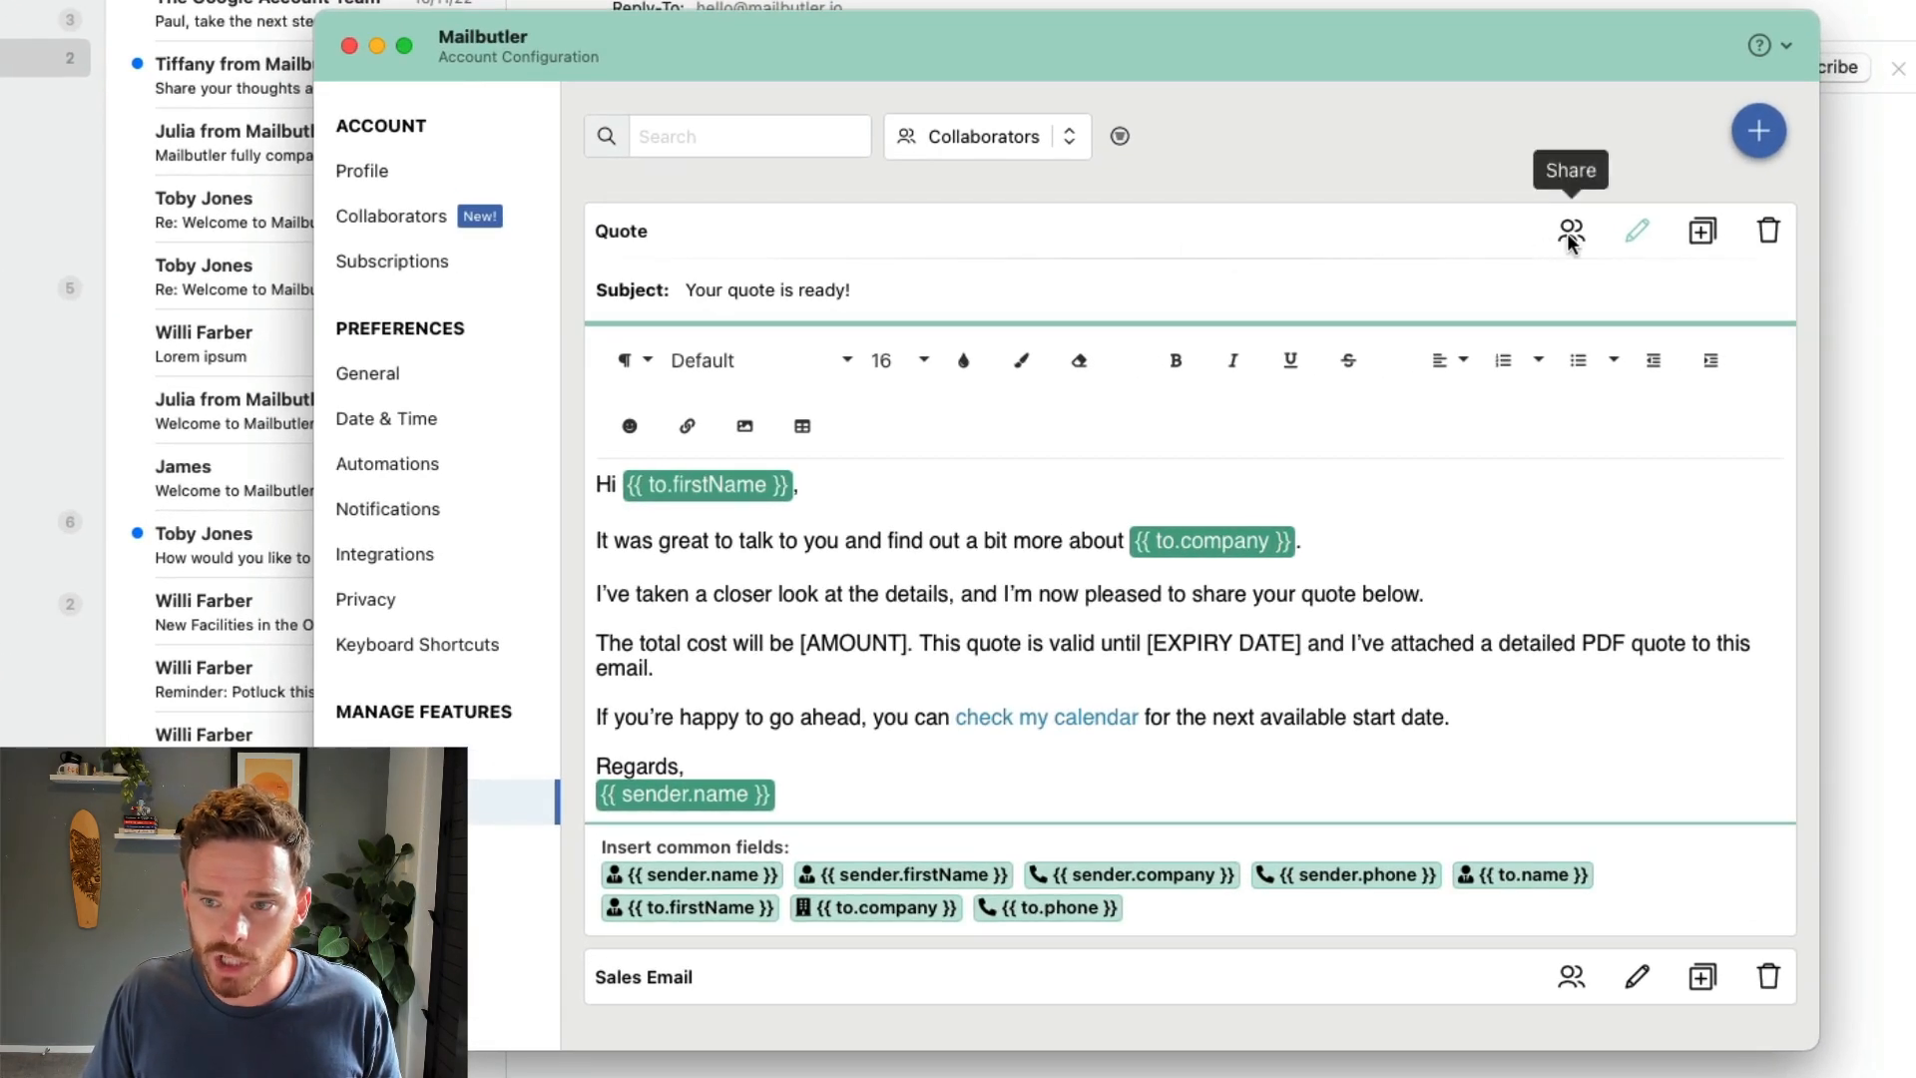
{"action": "left_click", "coordinate": [1571, 231]}
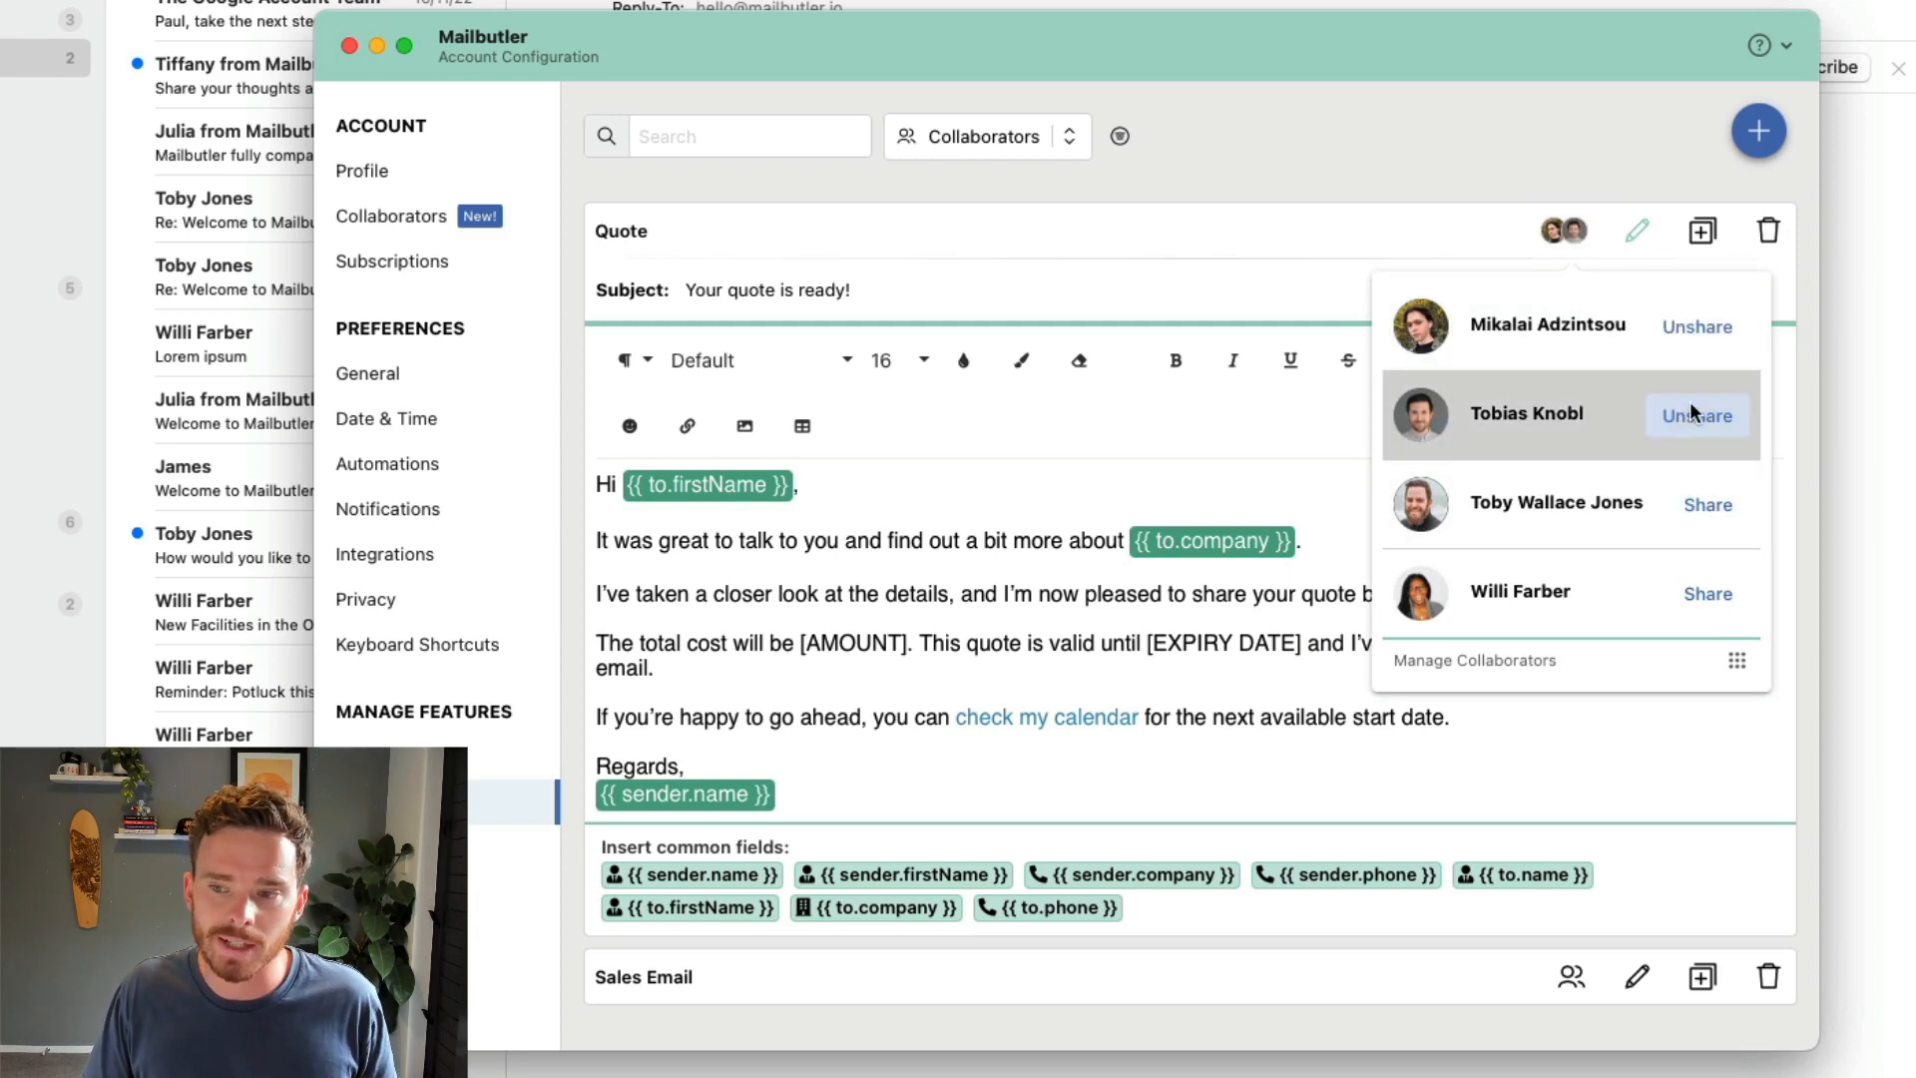
{"action": "mouse_move", "coordinate": [1692, 373]}
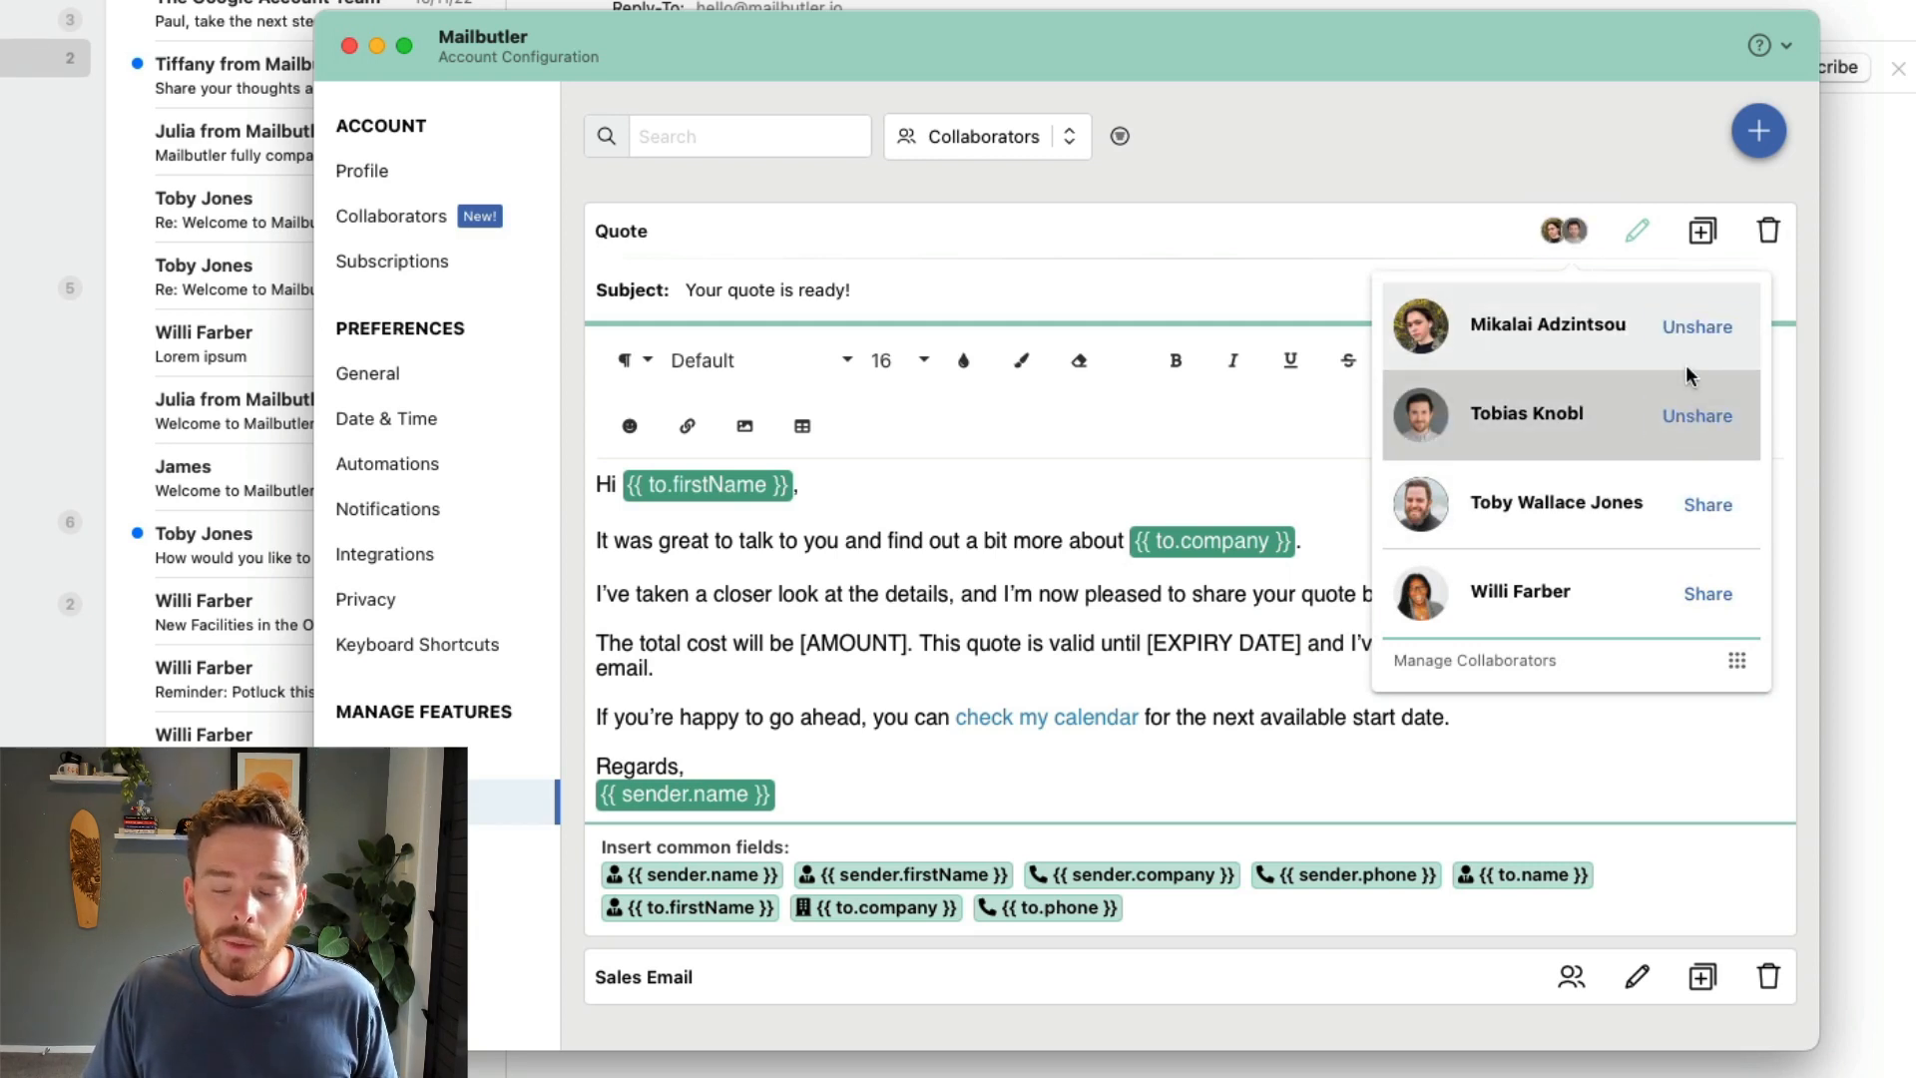